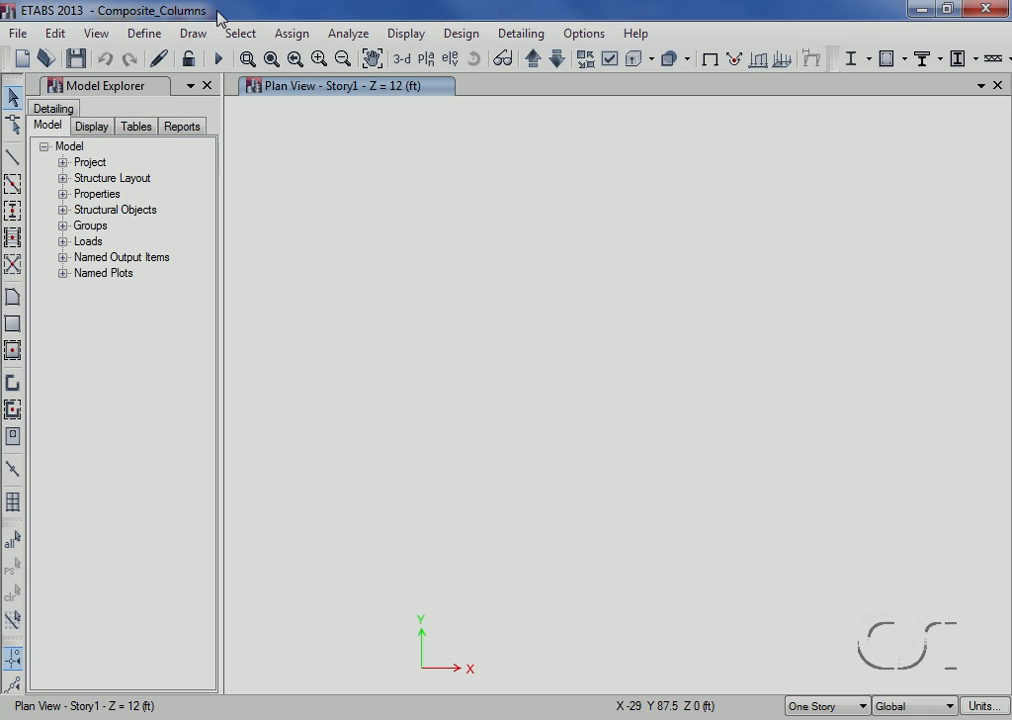
Step: Open the Frame Properties list via Define > Section Properties > Frame Sections
left_click(144, 32)
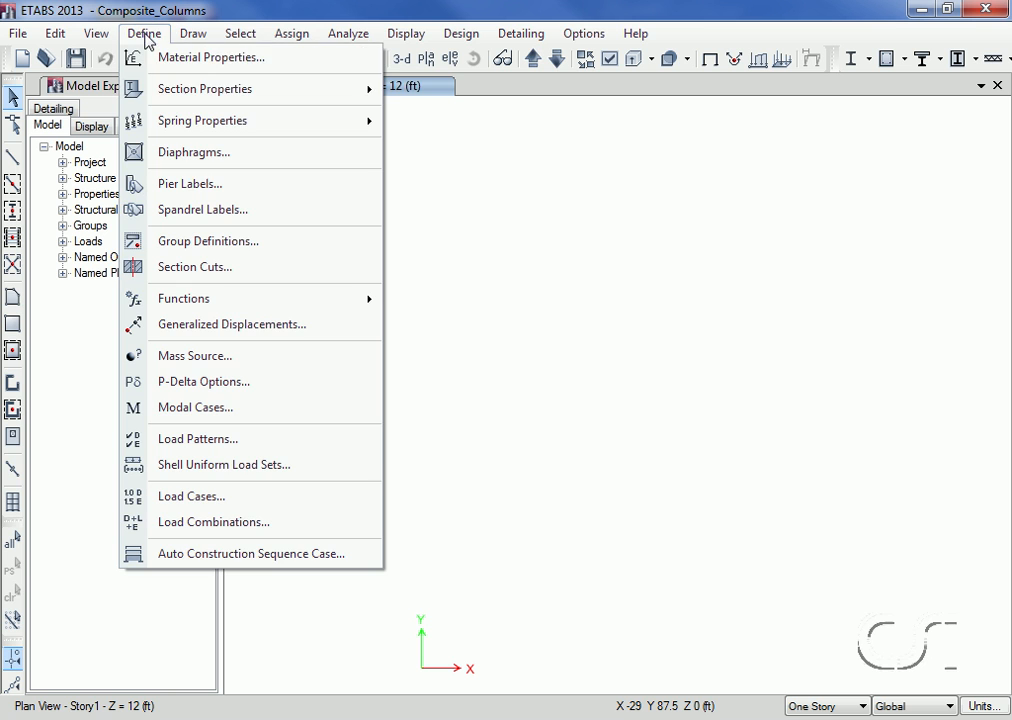
mouse_move(204, 88)
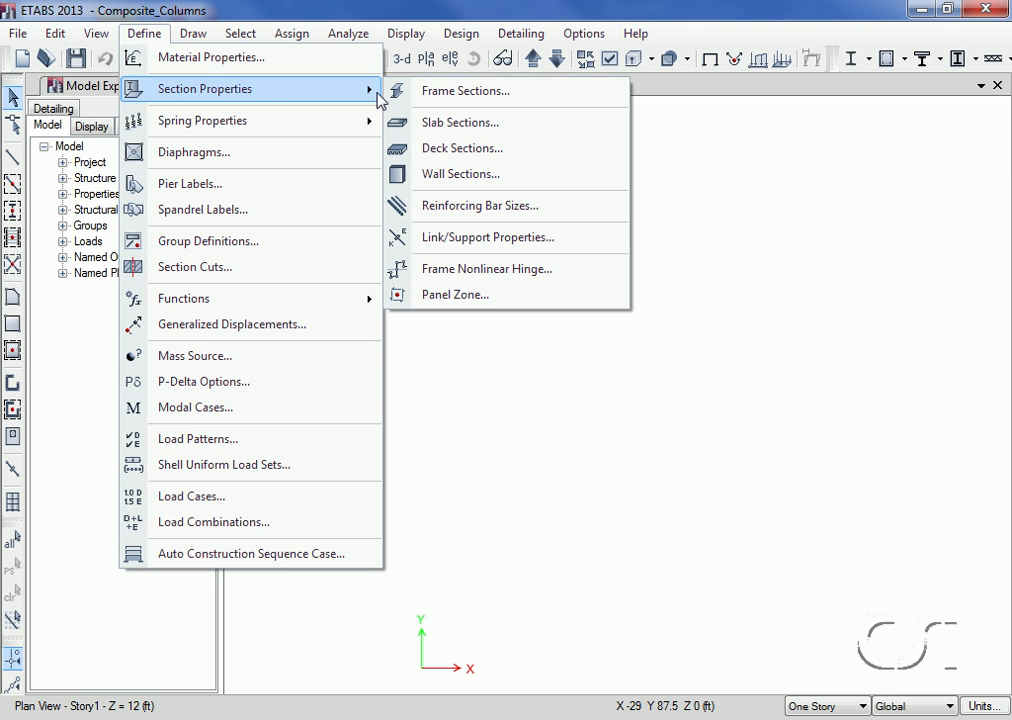
mouse_move(520, 90)
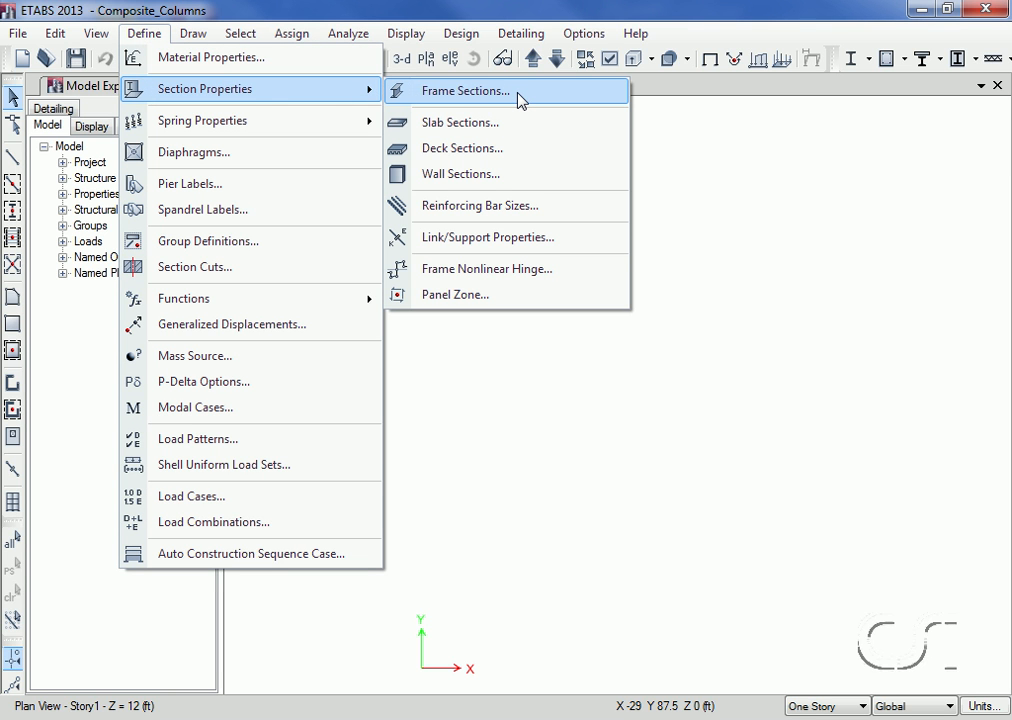
left_click(466, 90)
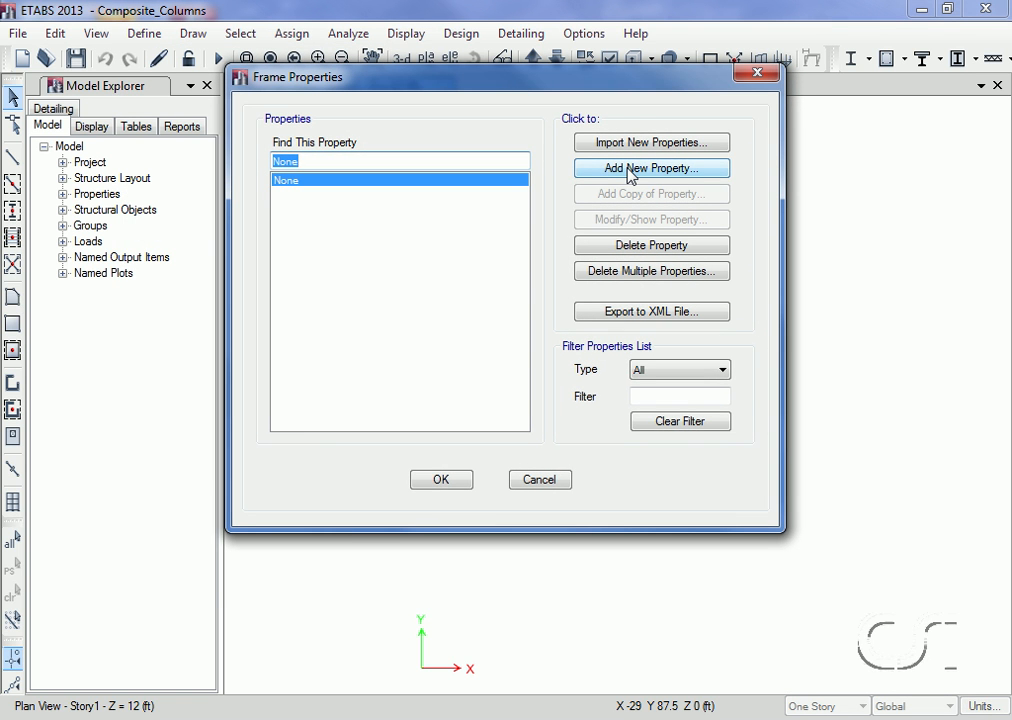
Step: Start adding a new frame section to reach the shape-type choices
left_click(652, 168)
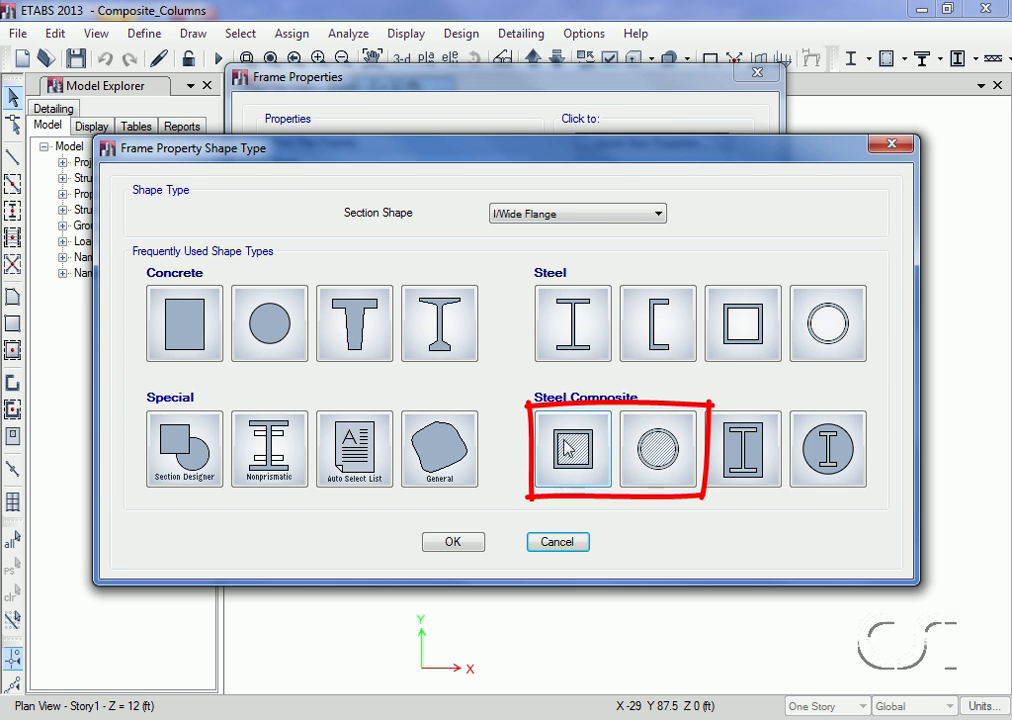
mouse_move(572, 448)
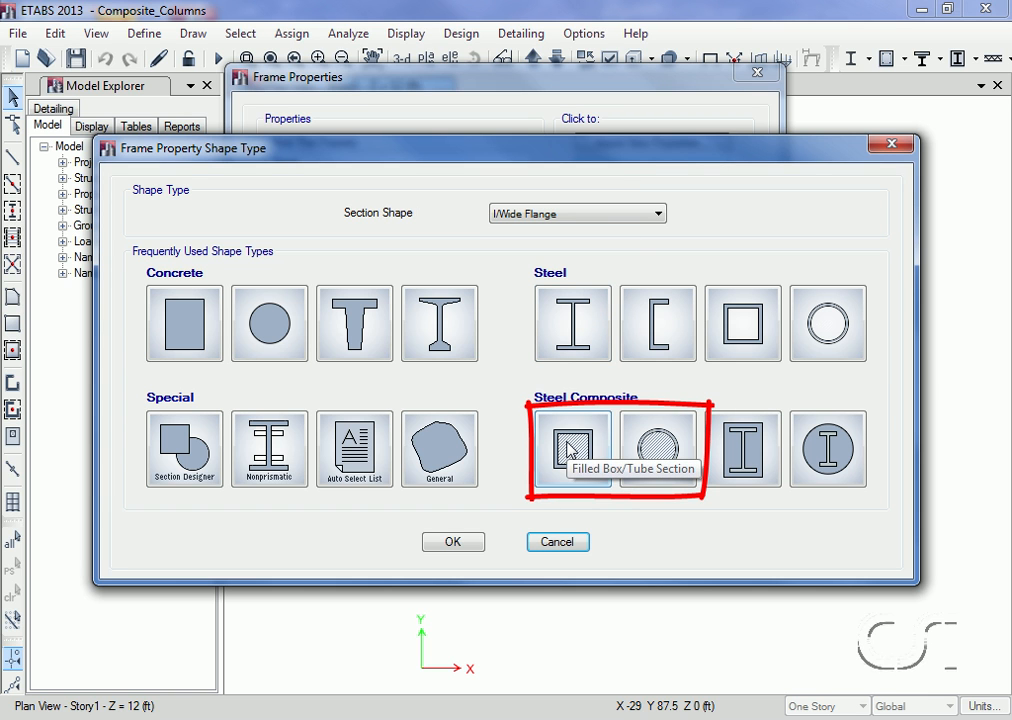
mouse_move(658, 450)
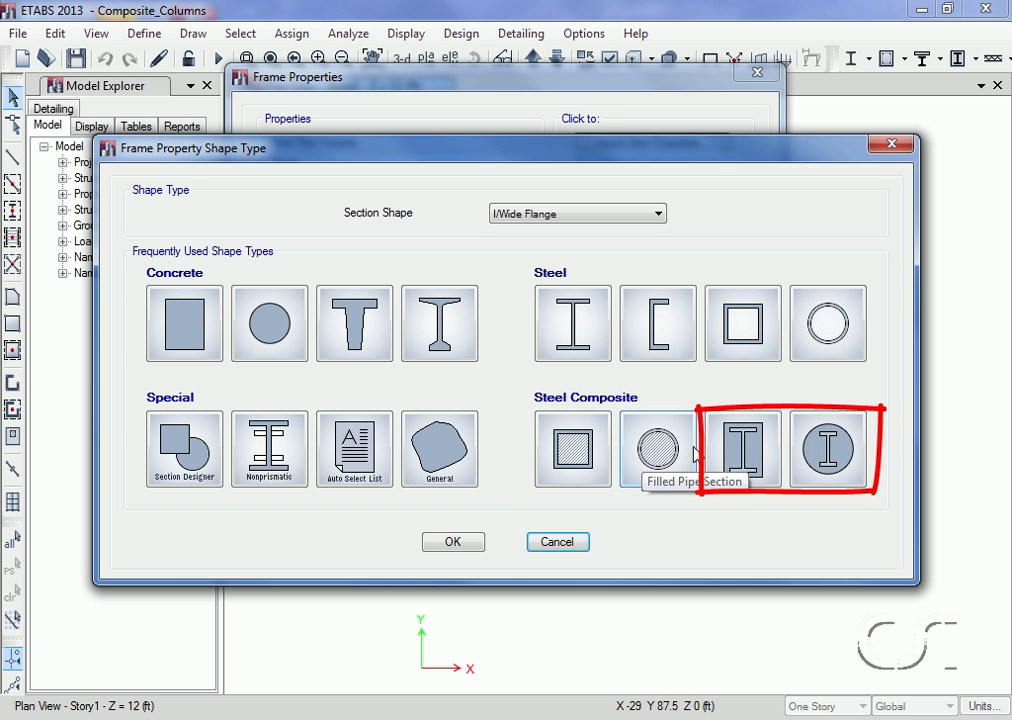
mouse_move(744, 442)
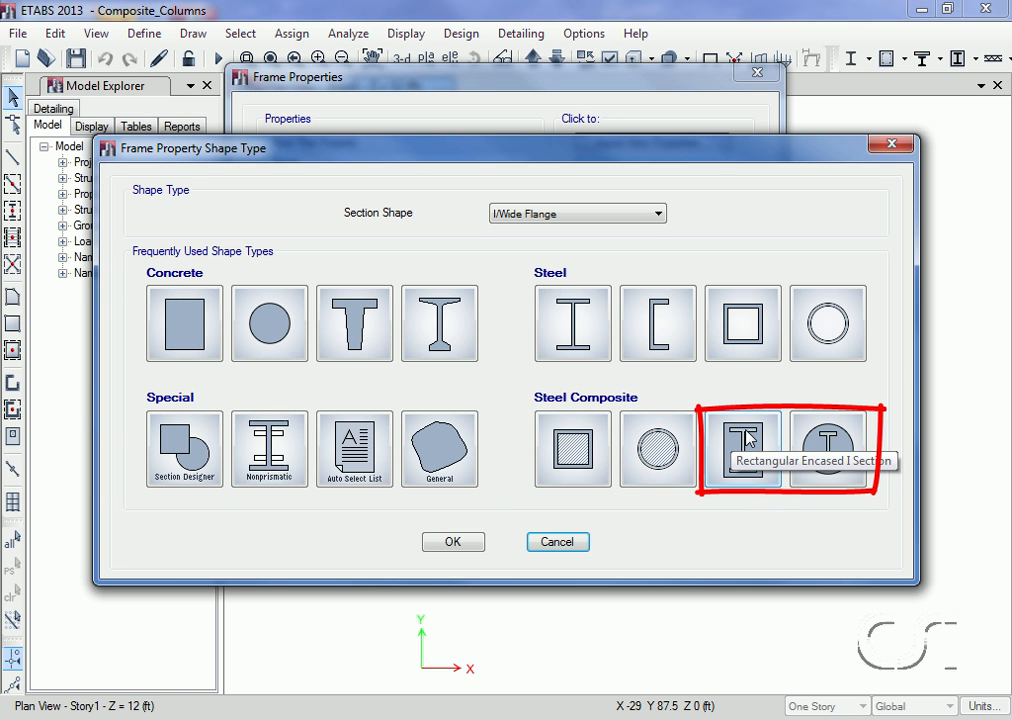
mouse_move(828, 448)
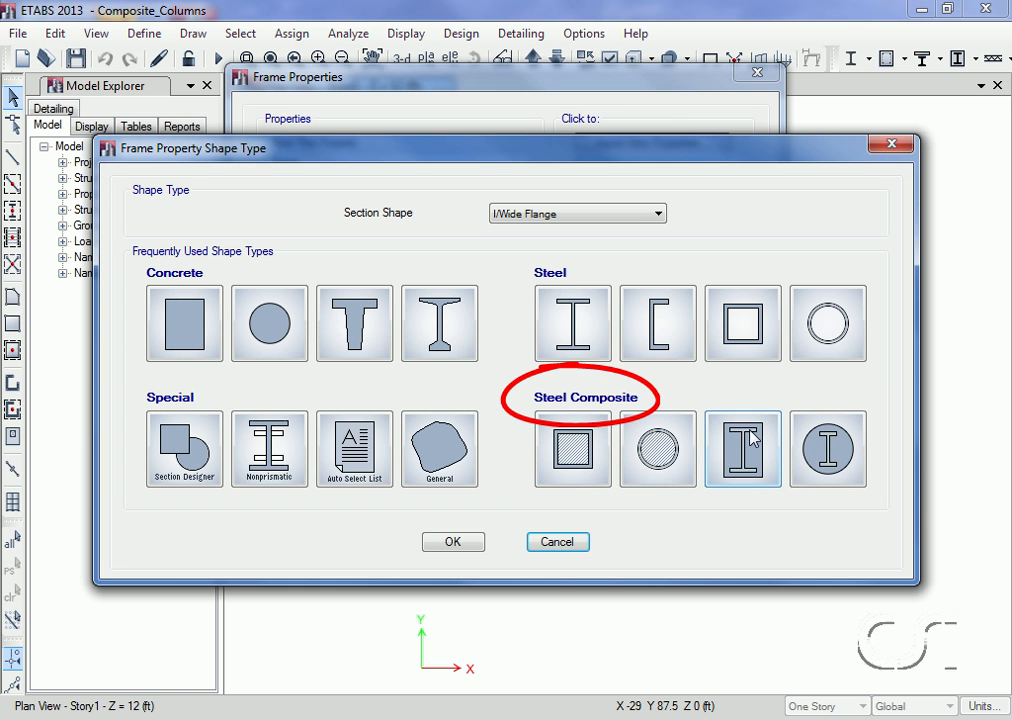
mouse_move(744, 448)
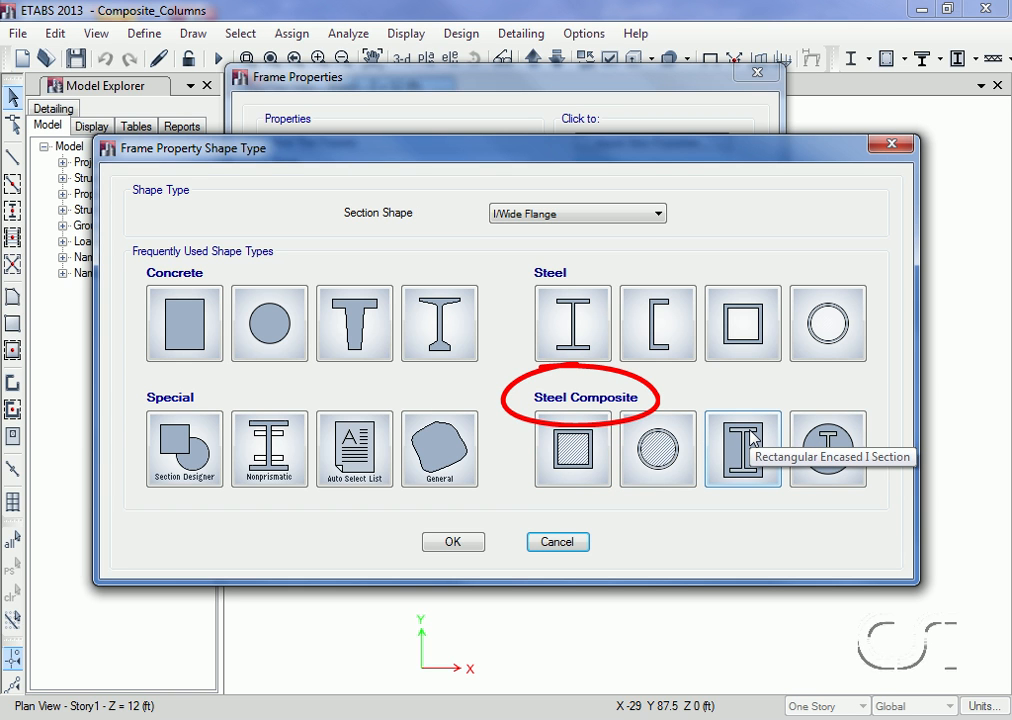
mouse_move(280, 378)
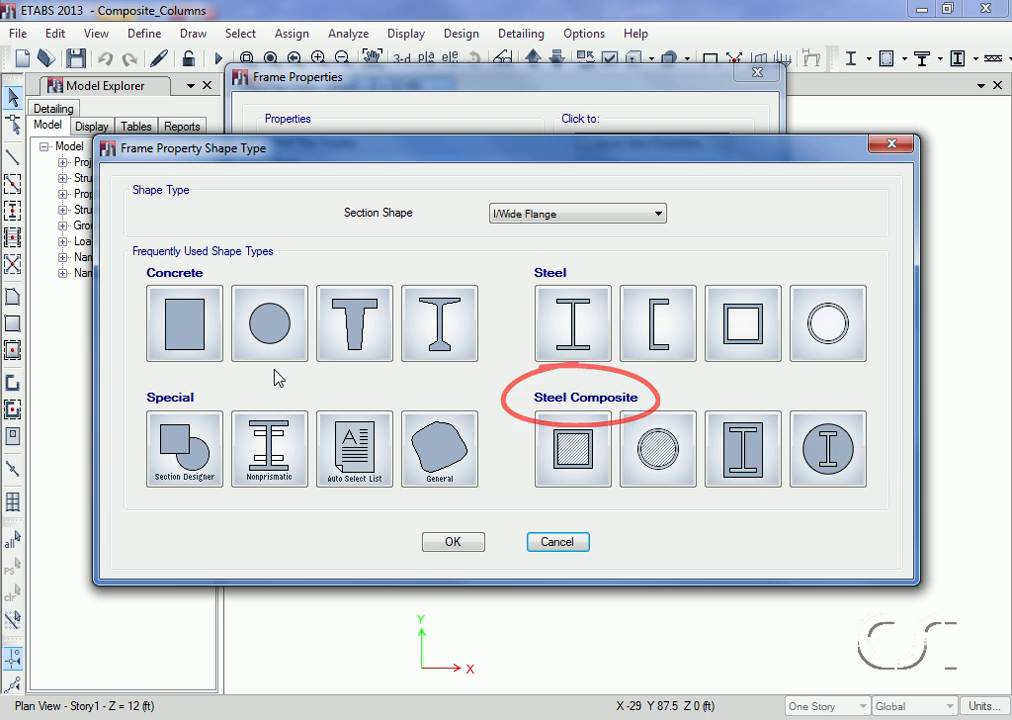
mouse_move(184, 448)
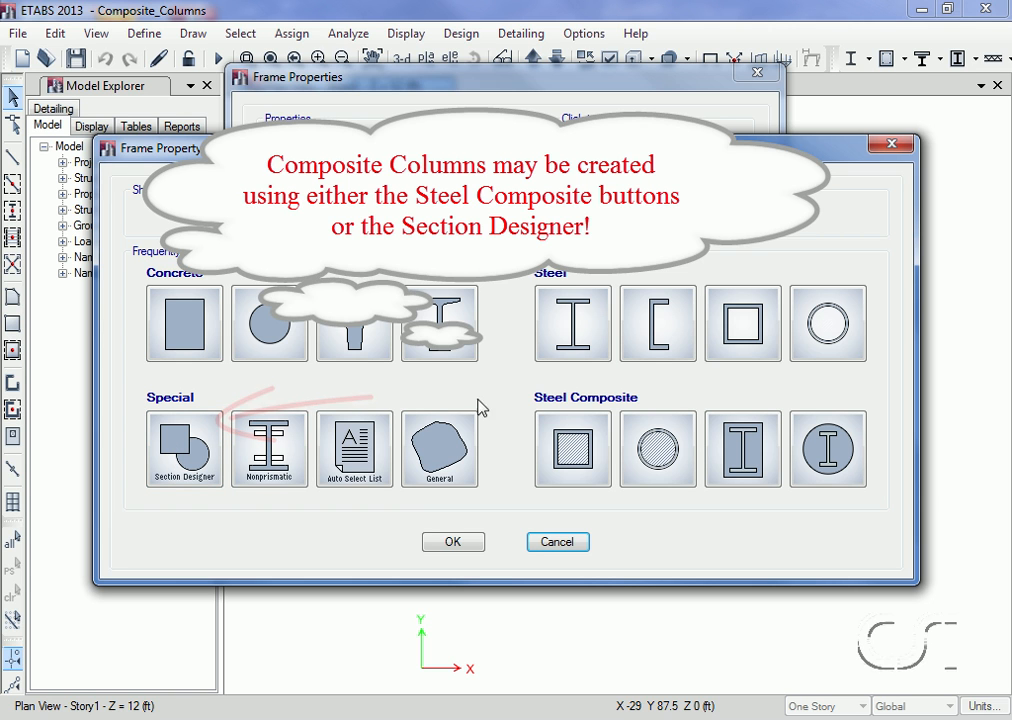
mouse_move(572, 448)
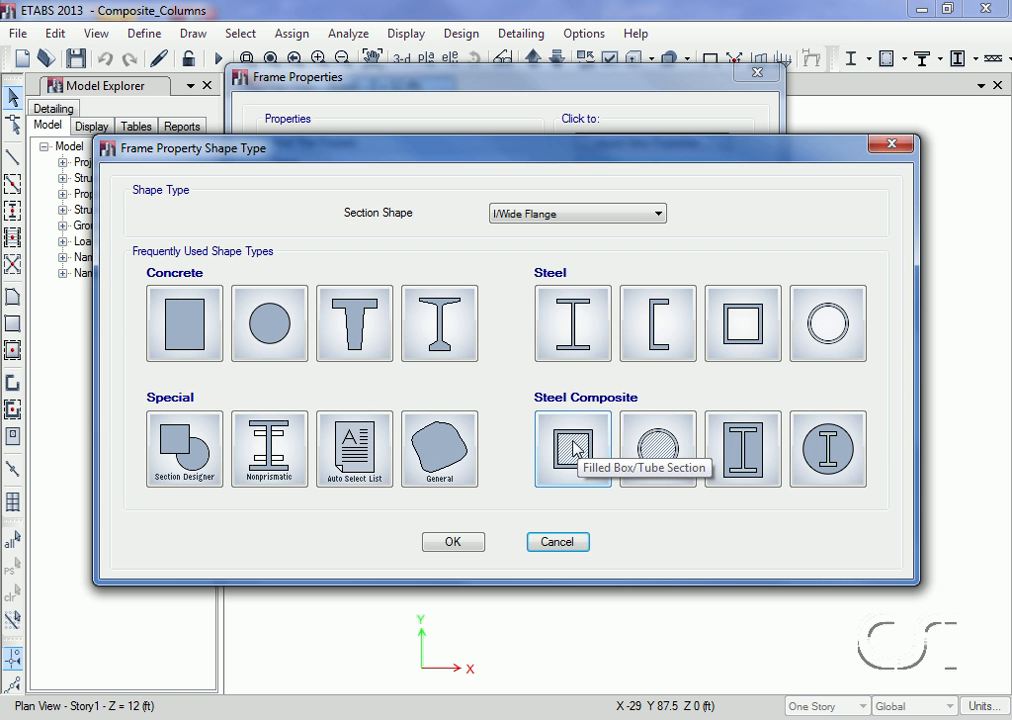
Step: Create filled-tube section Composite_Column_1 with A992Fy50 steel
left_click(572, 448)
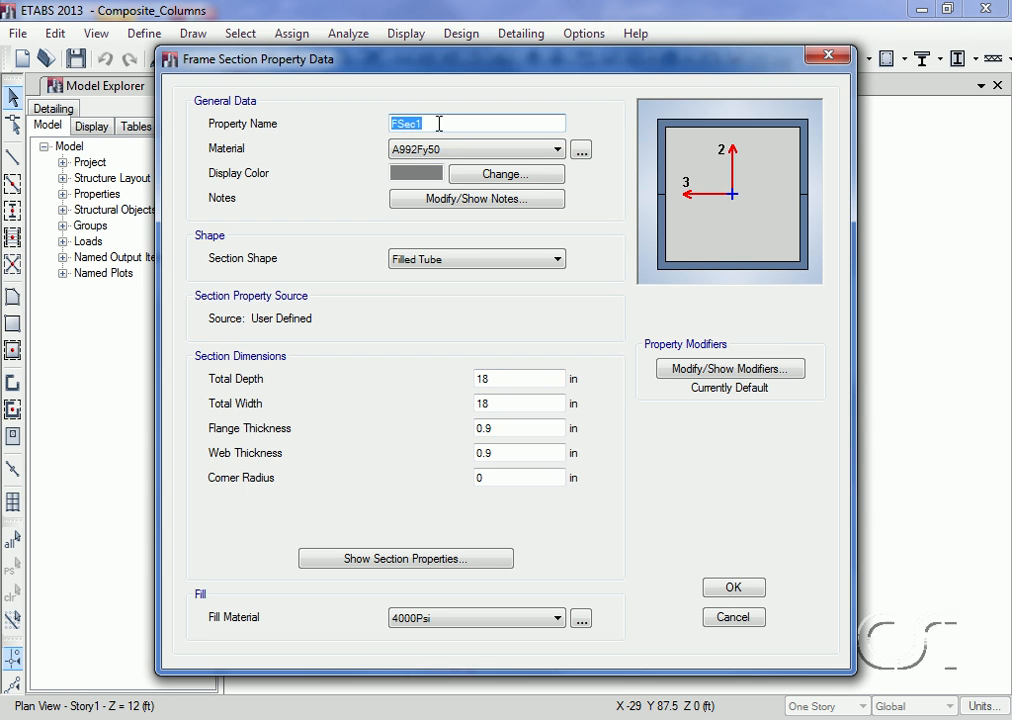
type("Composite_Column_1")
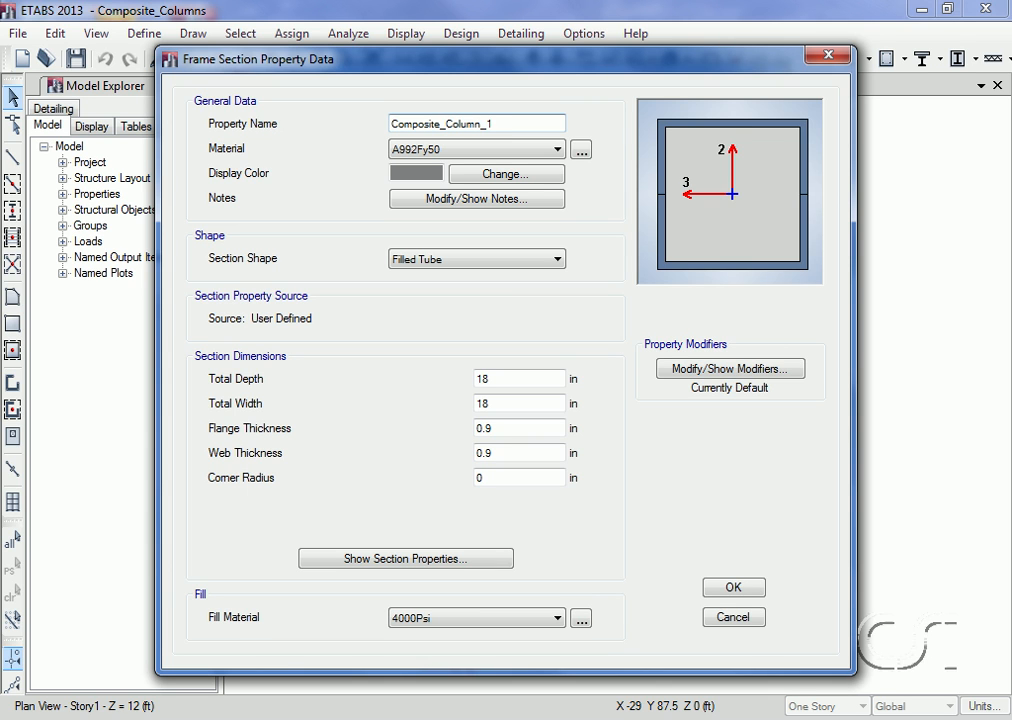
left_click(476, 148)
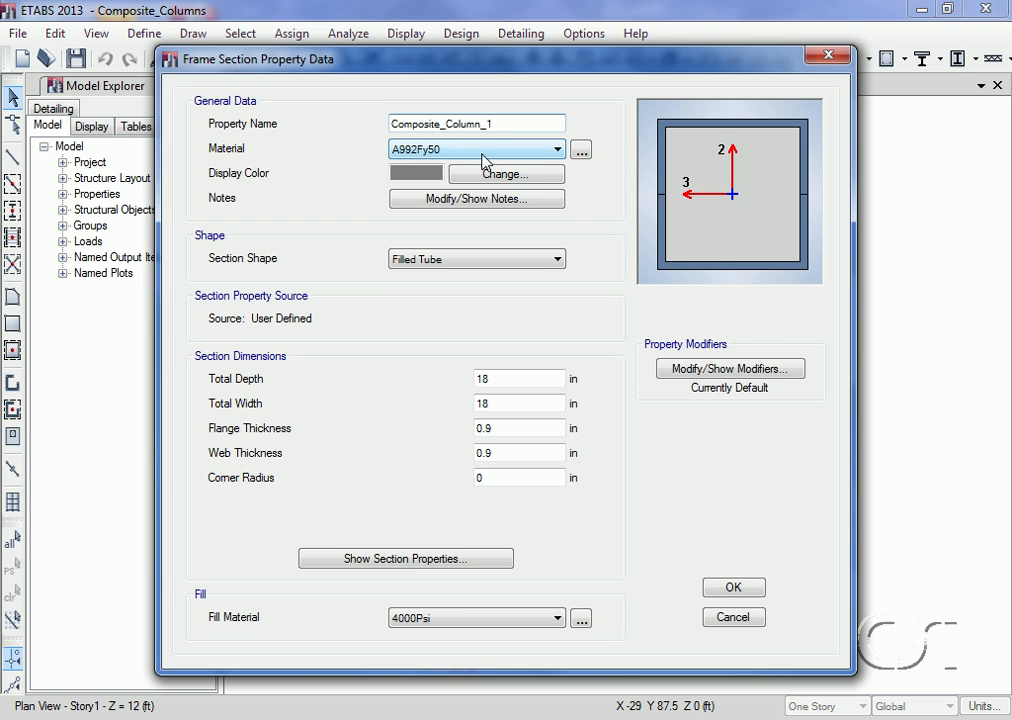
left_click(558, 148)
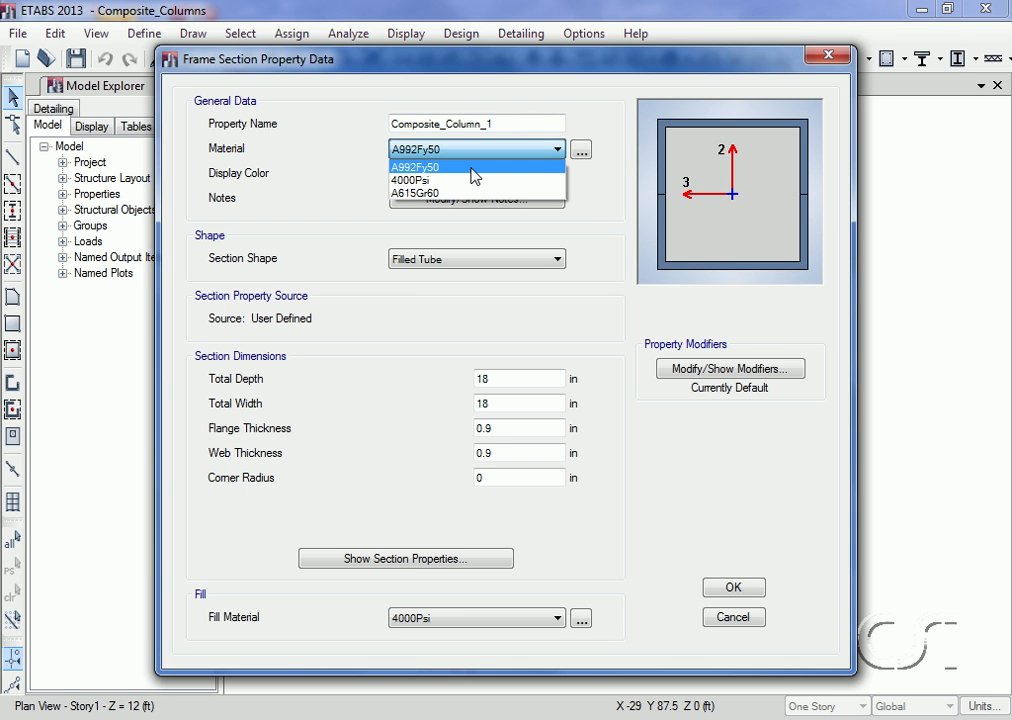
left_click(420, 168)
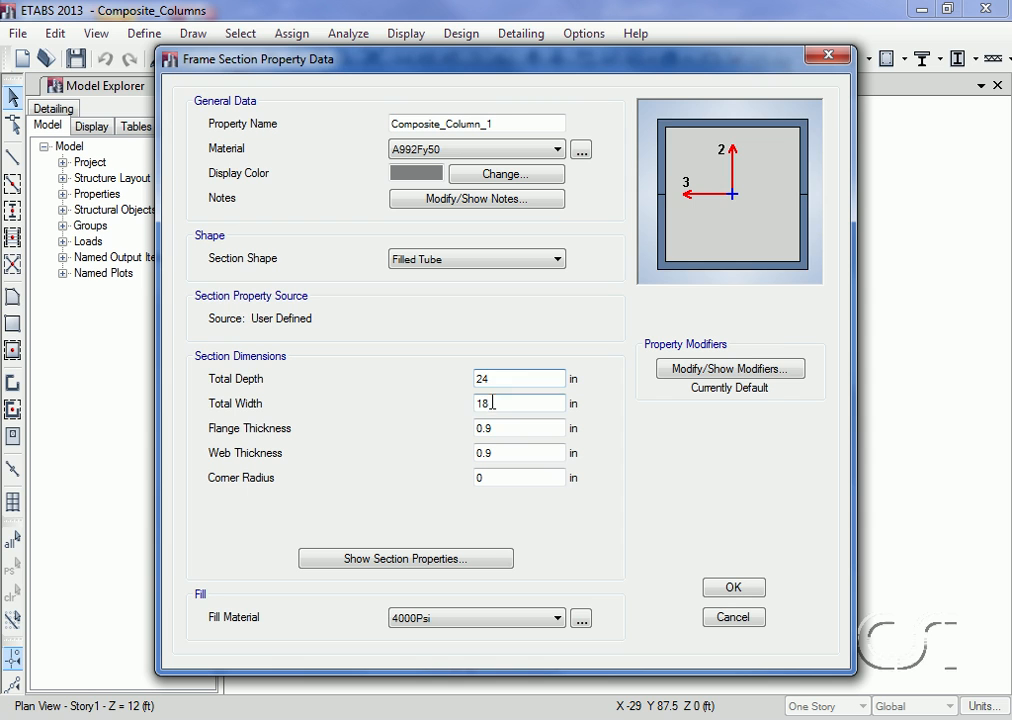
Step: Size the tube 24 in deep and wide with 1 in flange and web thickness
type("24")
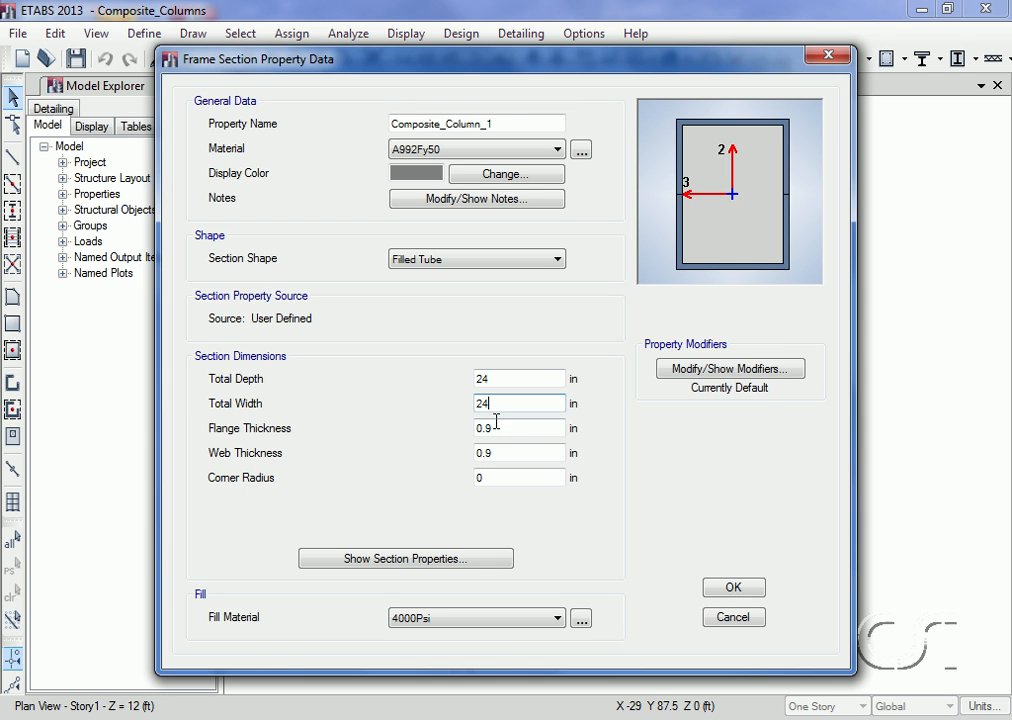
left_click(518, 428)
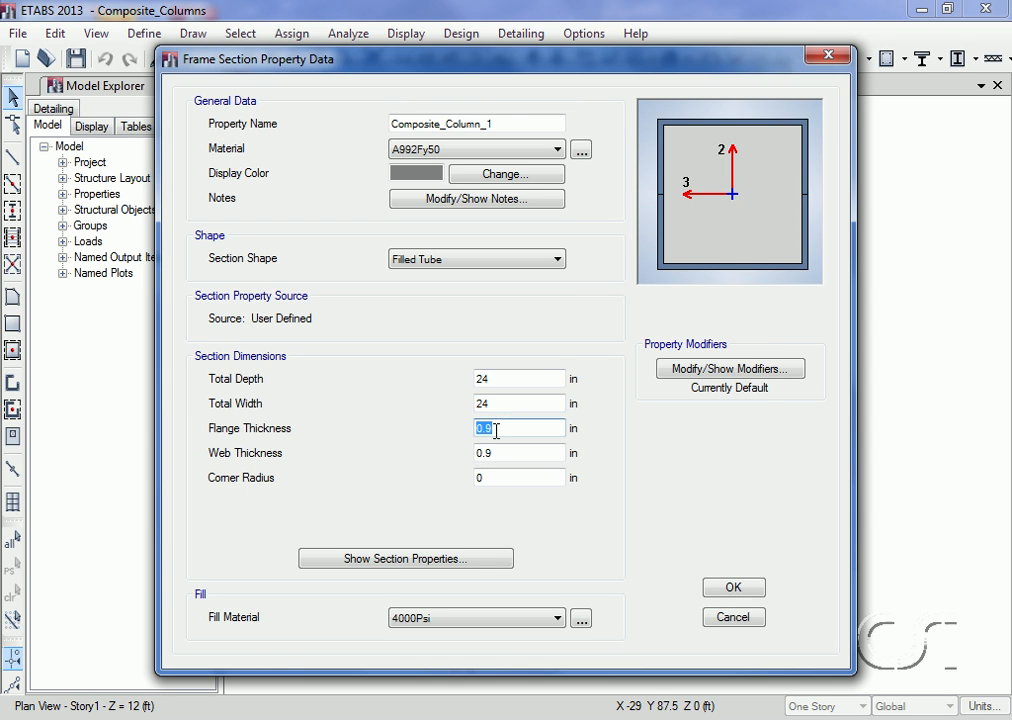
type("1")
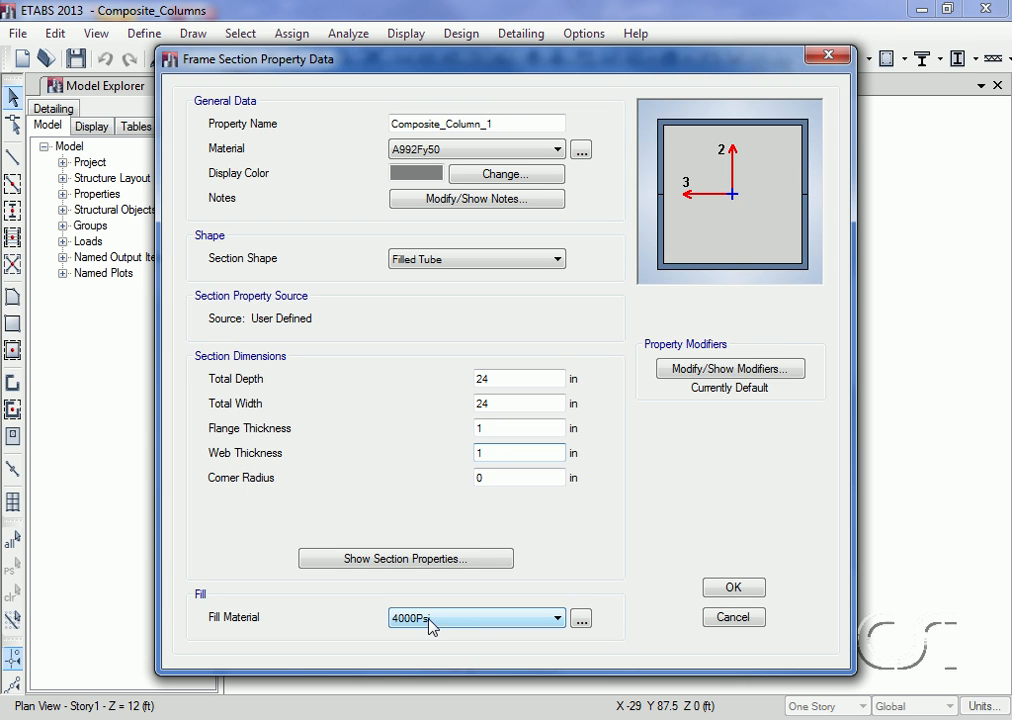
mouse_move(462, 624)
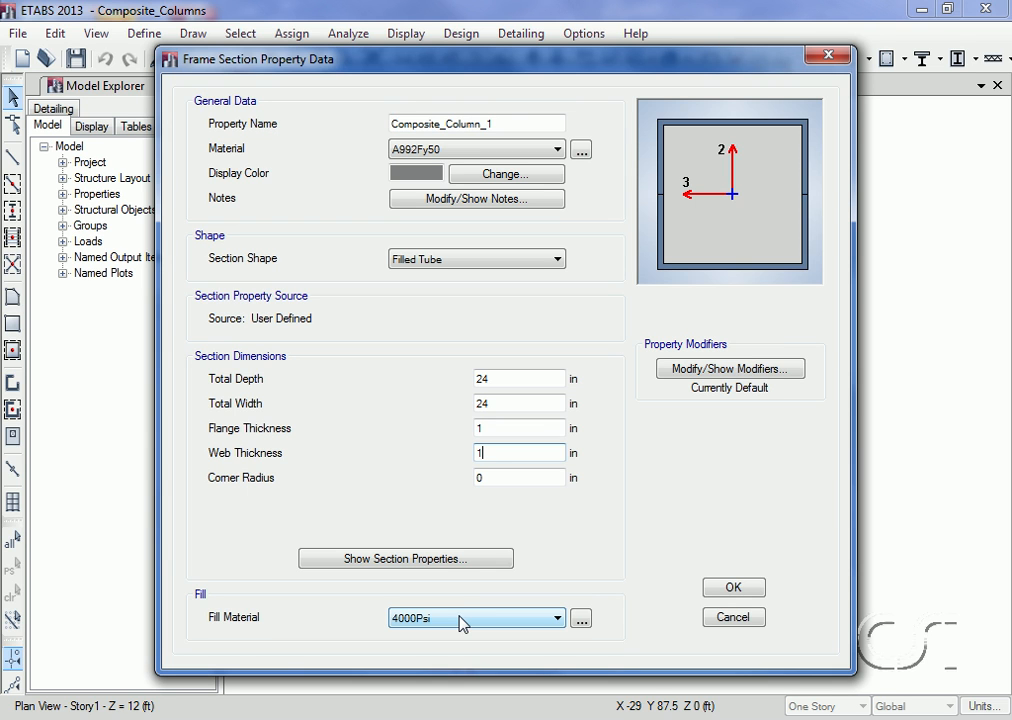
mouse_move(404, 558)
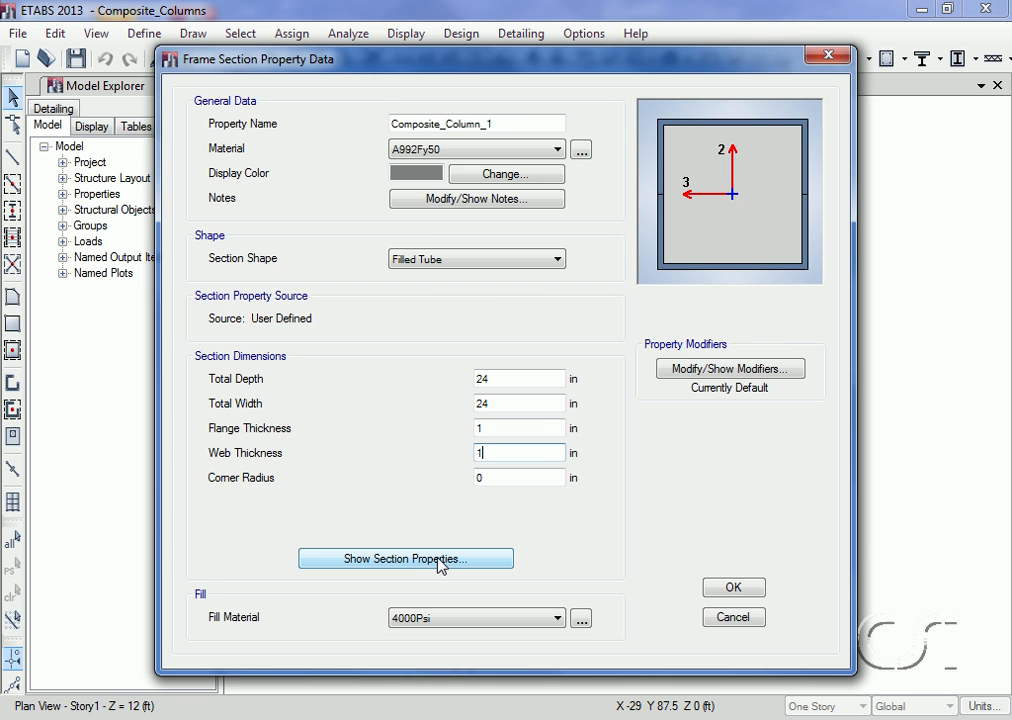
Step: View the section properties based on 4000Psi concrete (area 1224.08 in²)
left_click(404, 558)
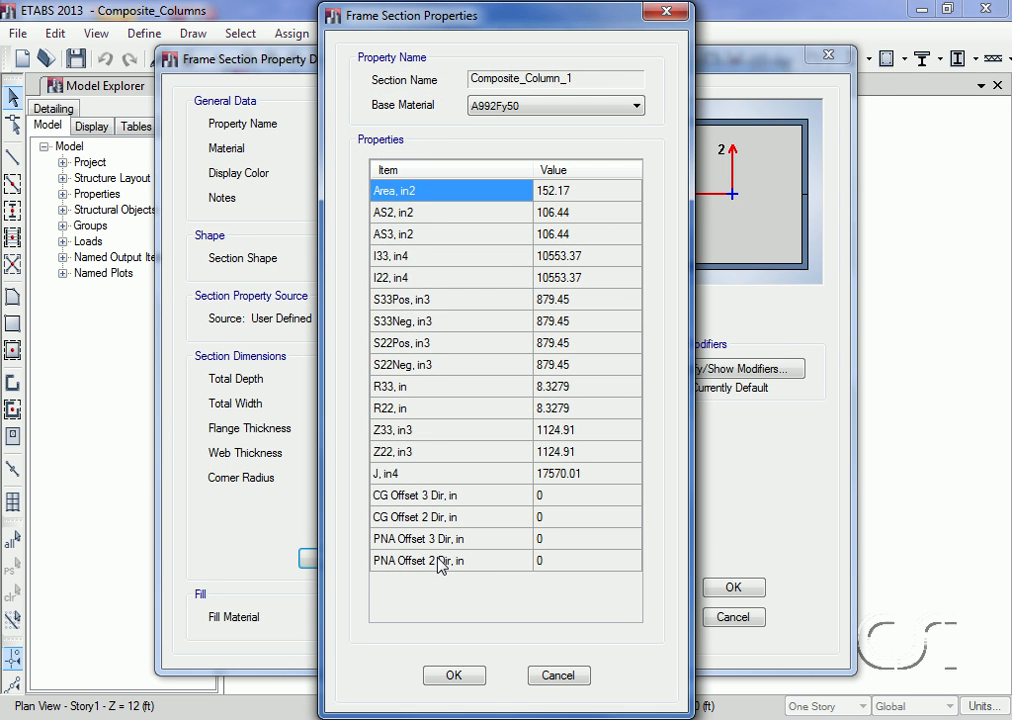
mouse_move(508, 190)
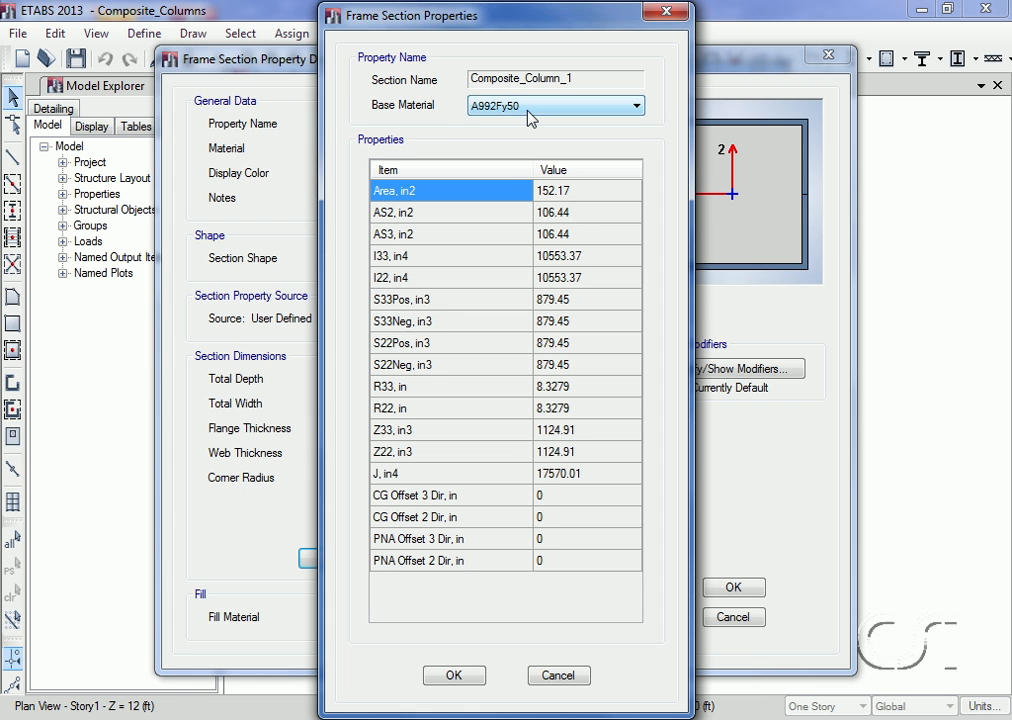
left_click(634, 106)
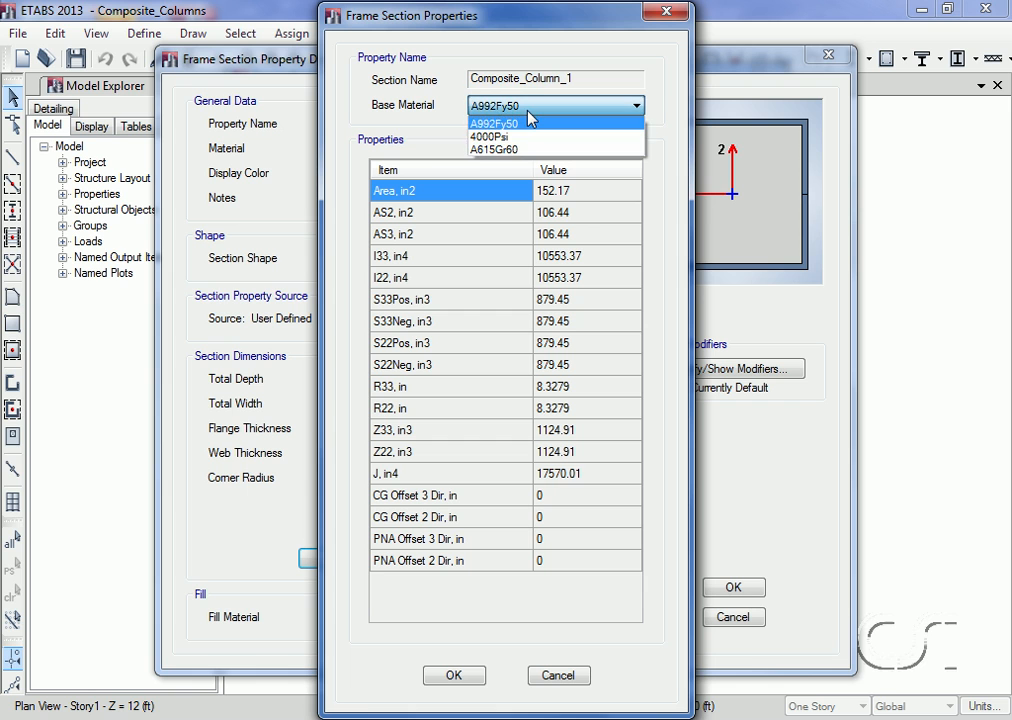
left_click(490, 136)
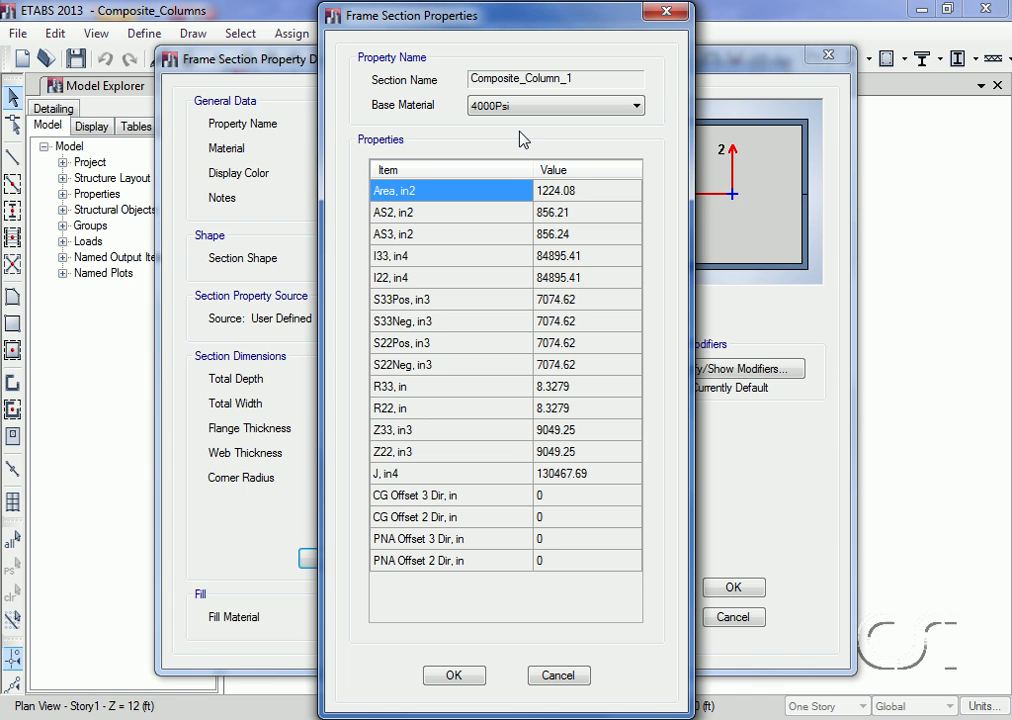
mouse_move(456, 390)
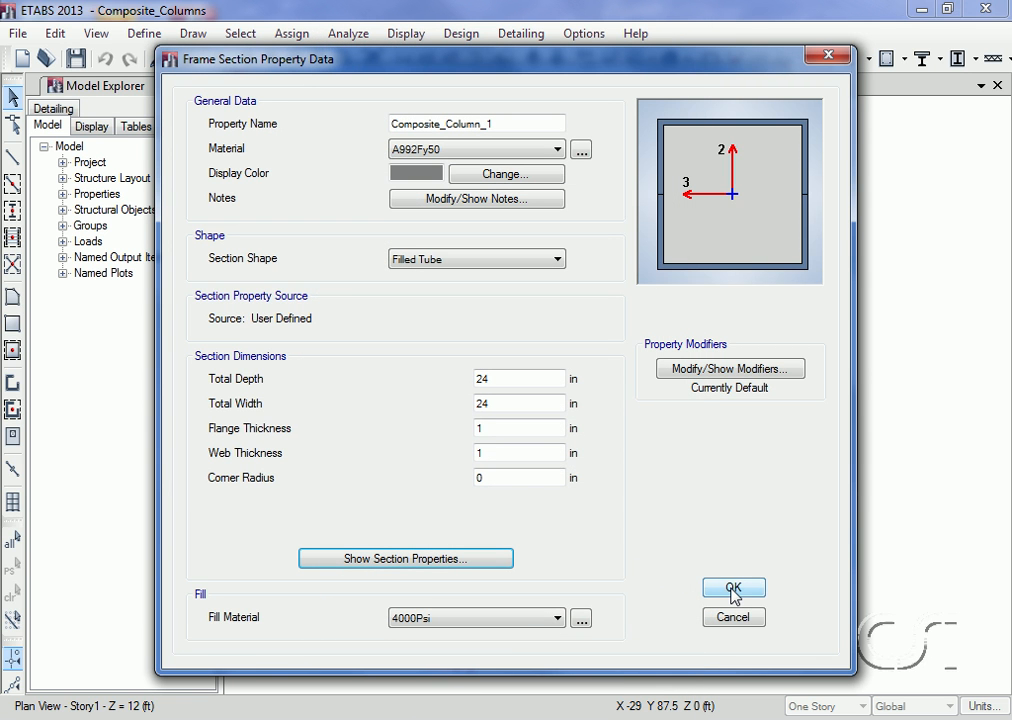
Step: Save Composite_Column_1 and start a Section Designer section named Composite_Column_2
left_click(732, 588)
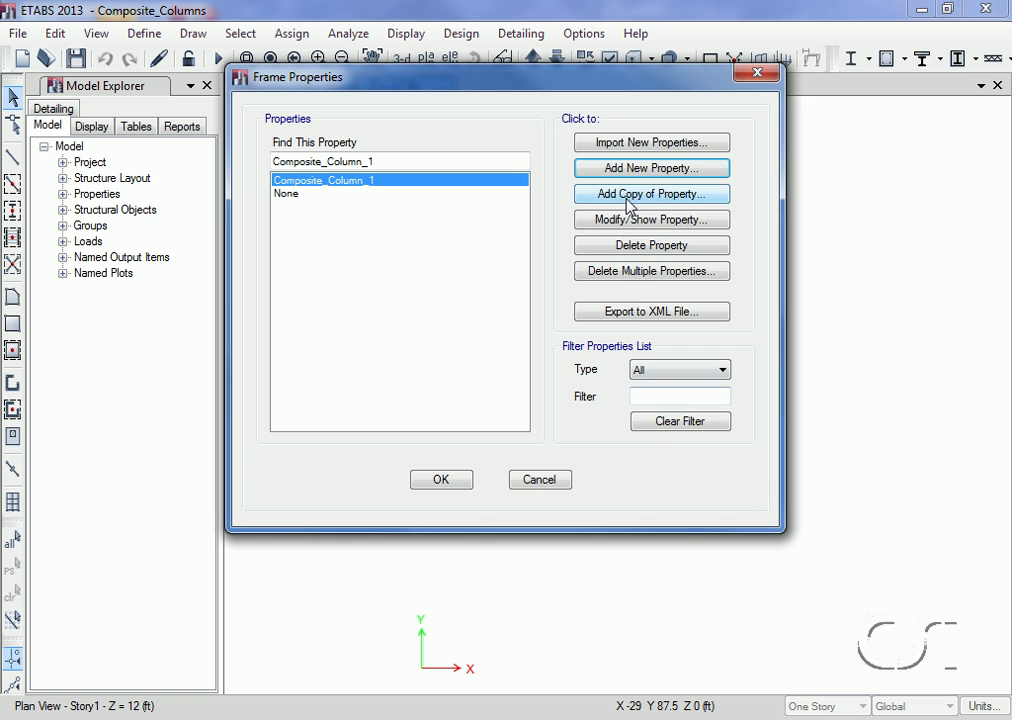
left_click(652, 192)
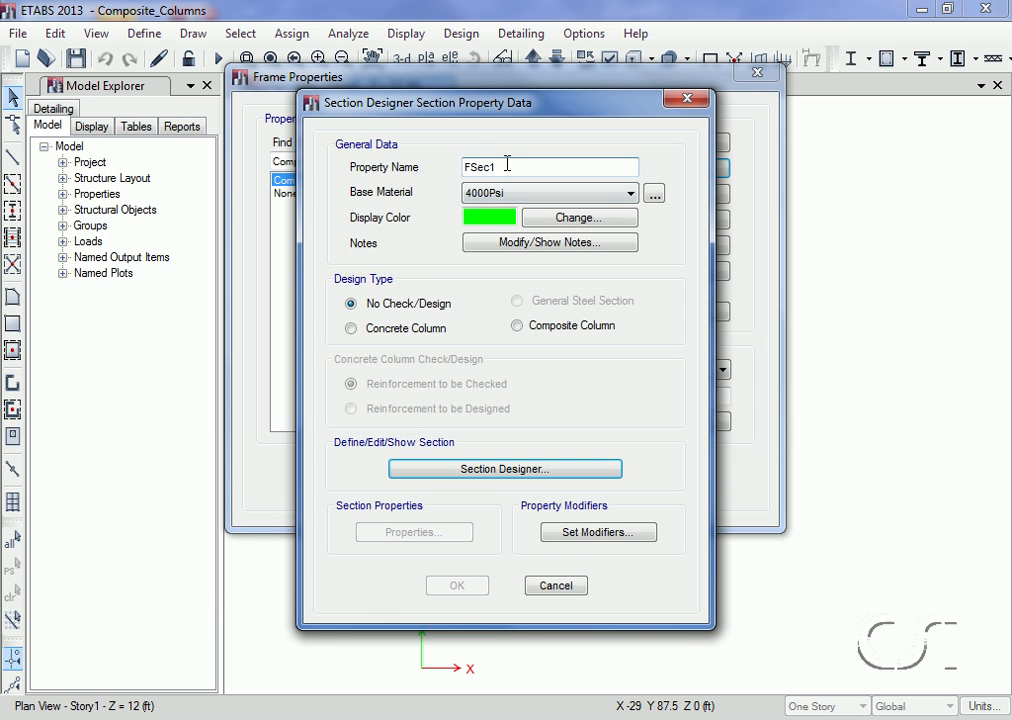
type("C")
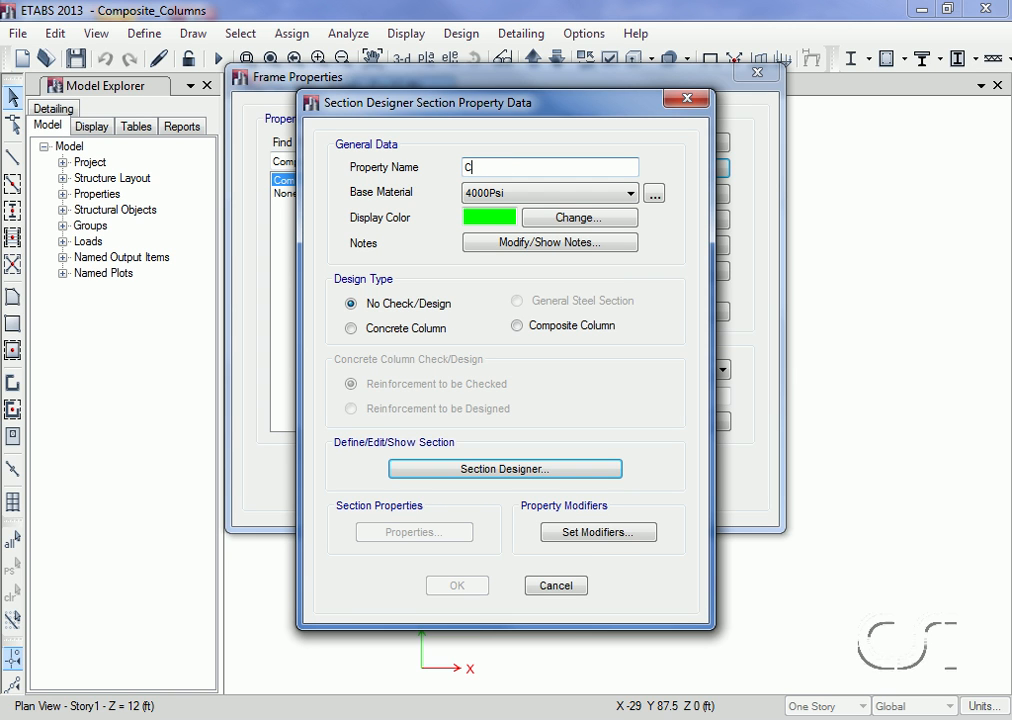
type("omposite_Column_2")
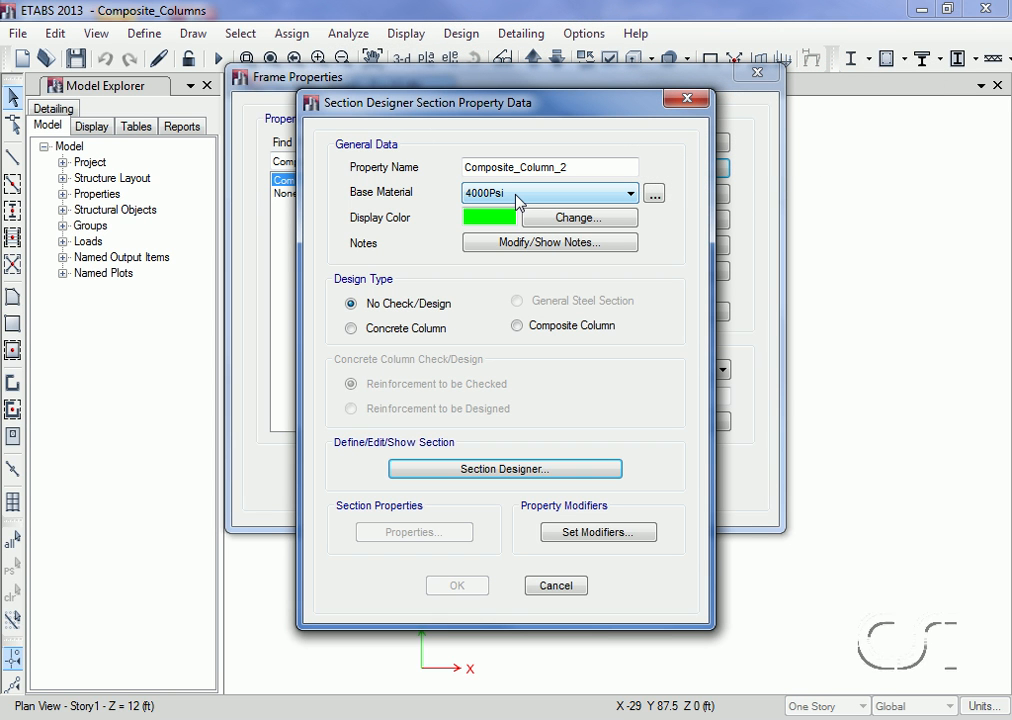
Step: Set it for composite column design and enter the Section Designer canvas
left_click(516, 324)
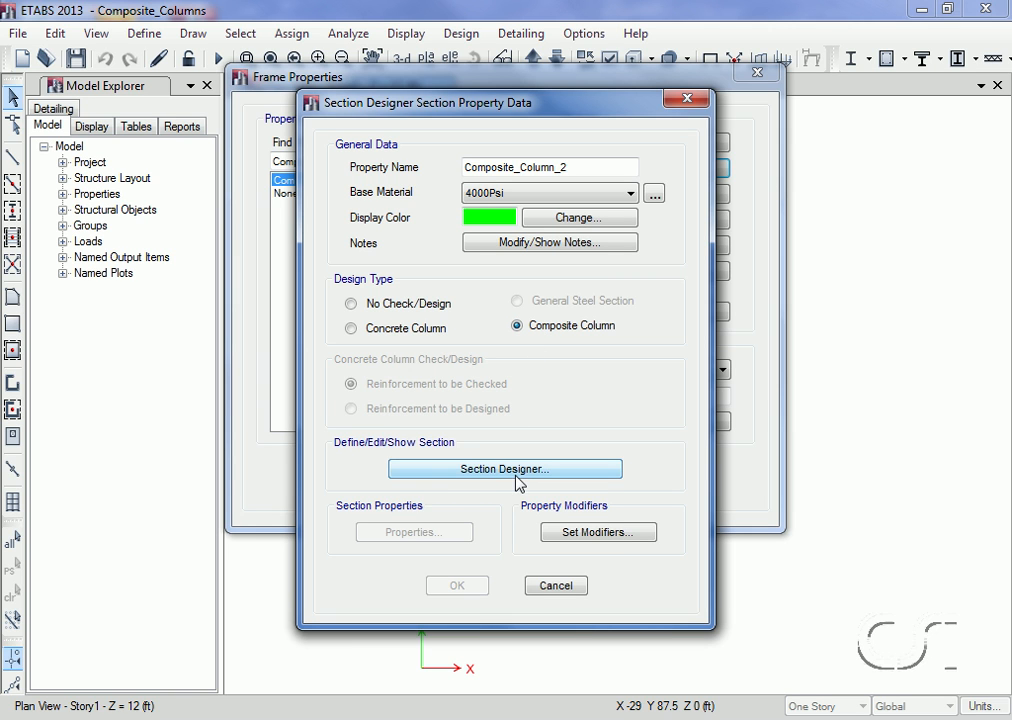
left_click(504, 468)
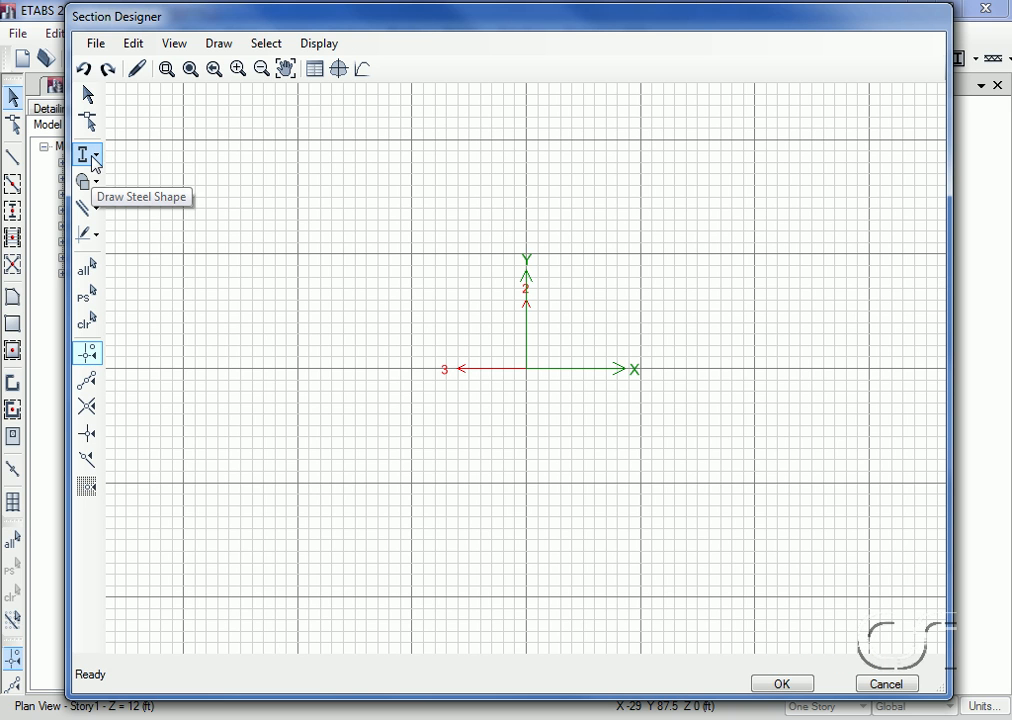
Step: Draw a 24 by 24 in A992Fy50 steel tube with 1 in walls at the origin
left_click(86, 156)
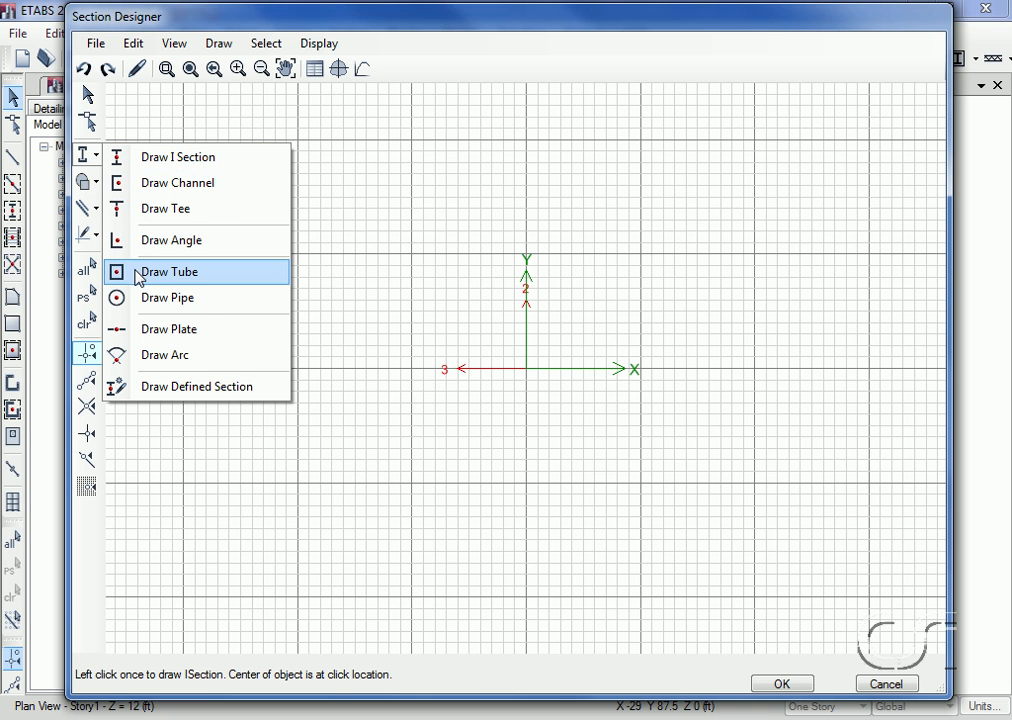
mouse_move(216, 282)
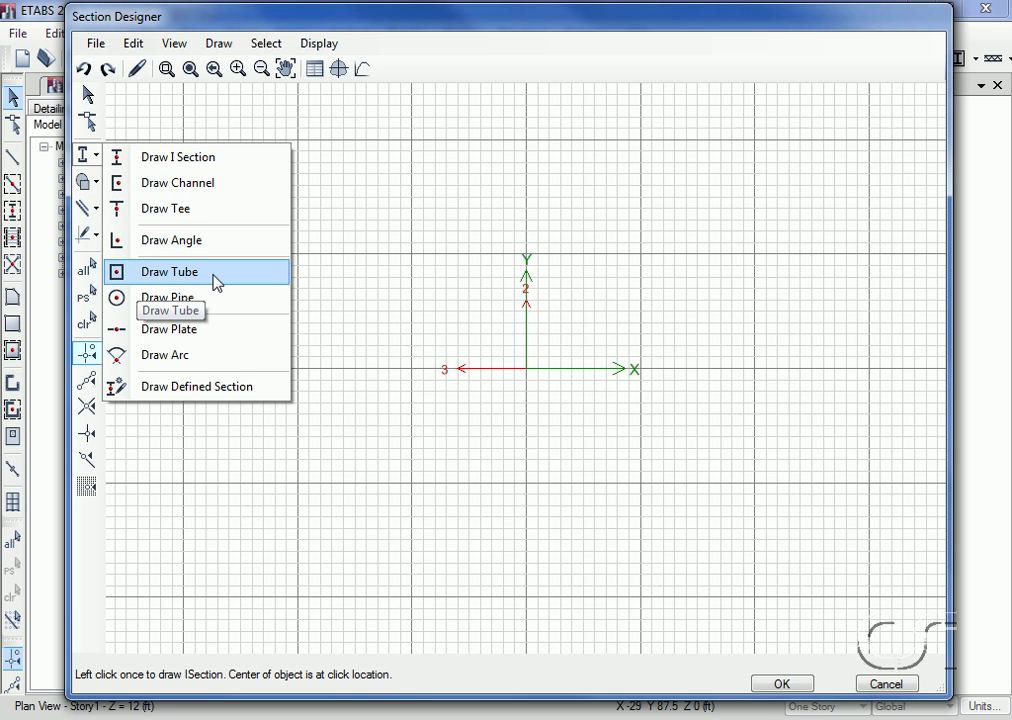
left_click(168, 272)
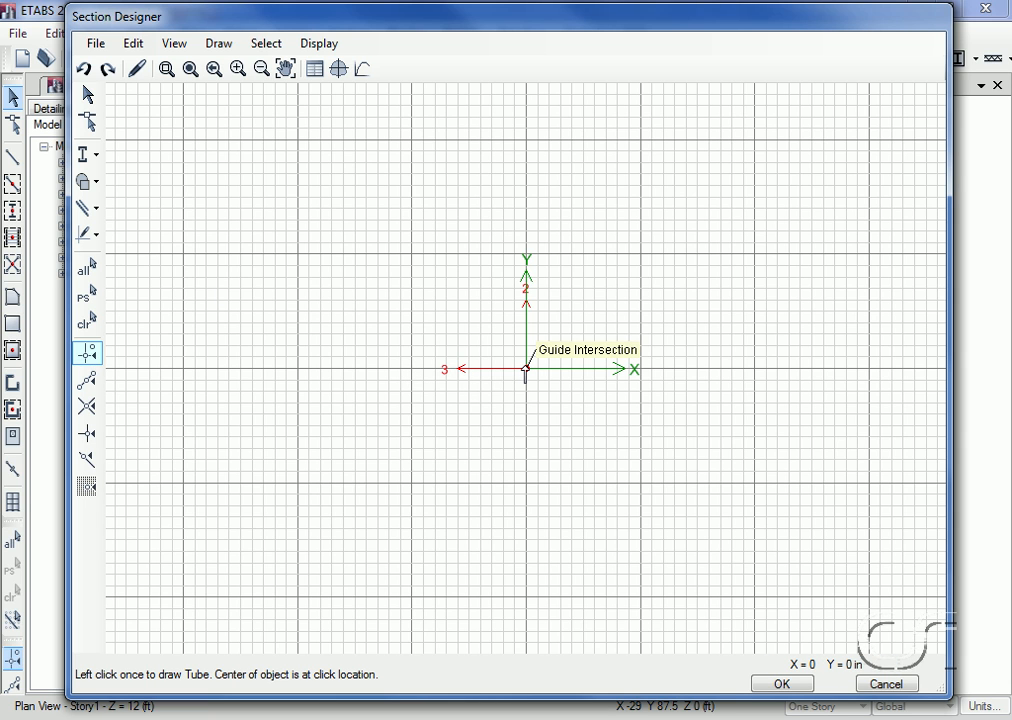
left_click(524, 374)
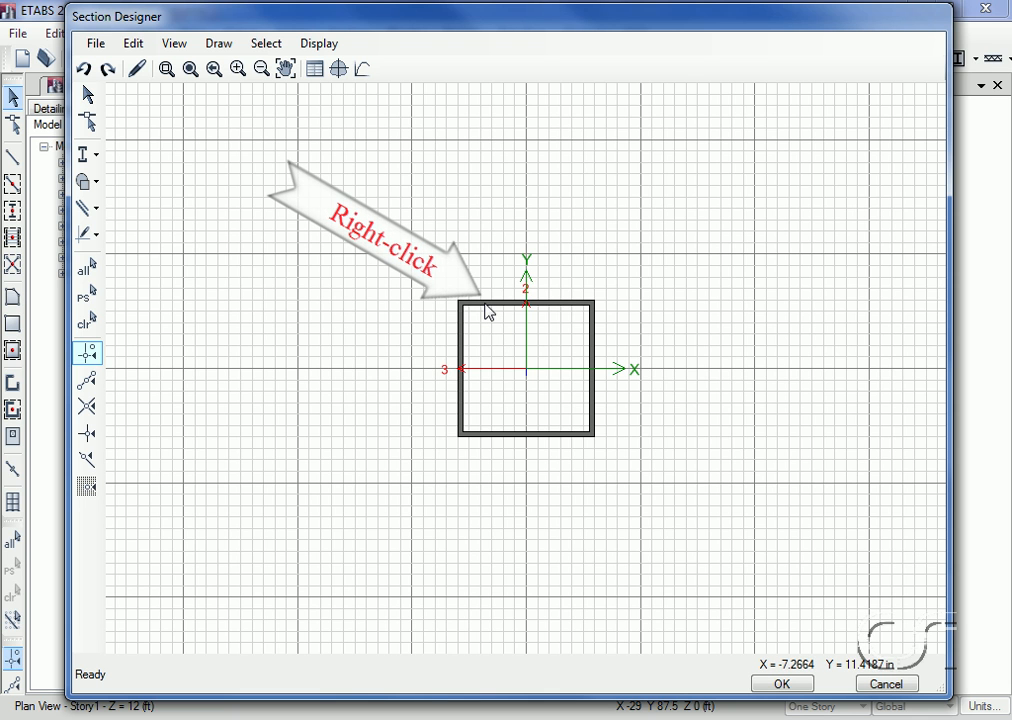
right_click(524, 368)
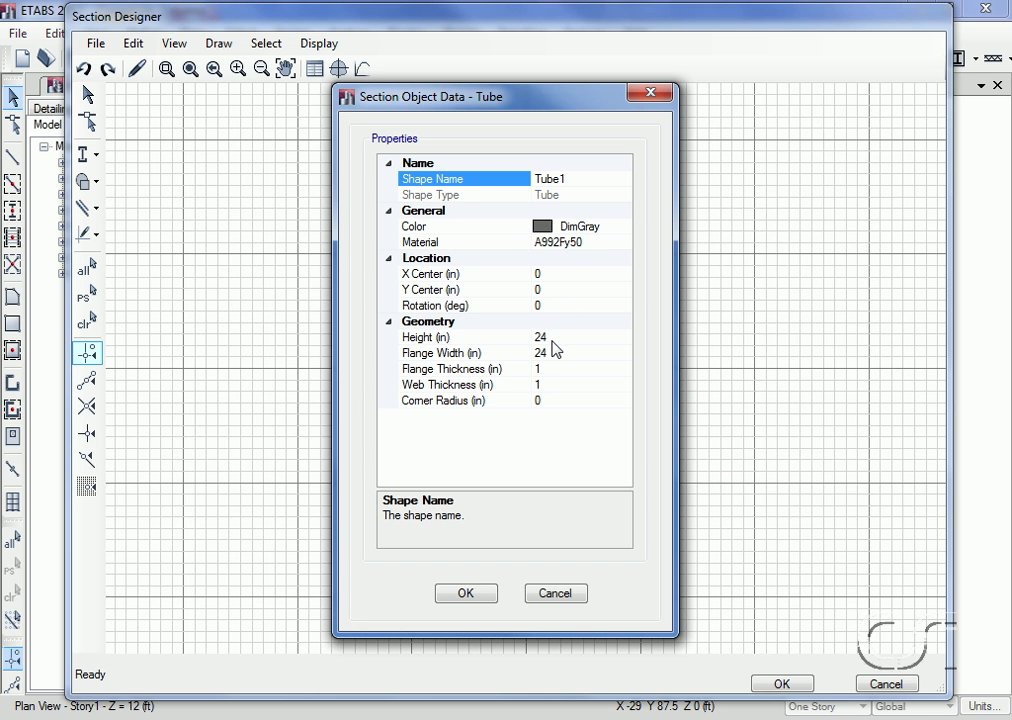
mouse_move(556, 364)
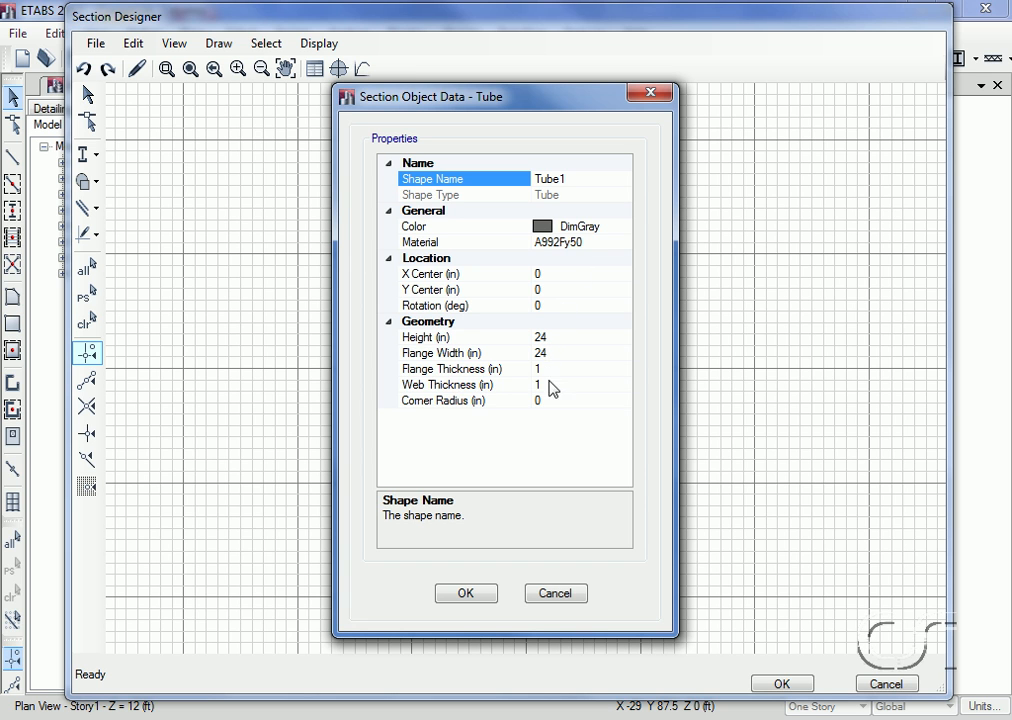
mouse_move(480, 412)
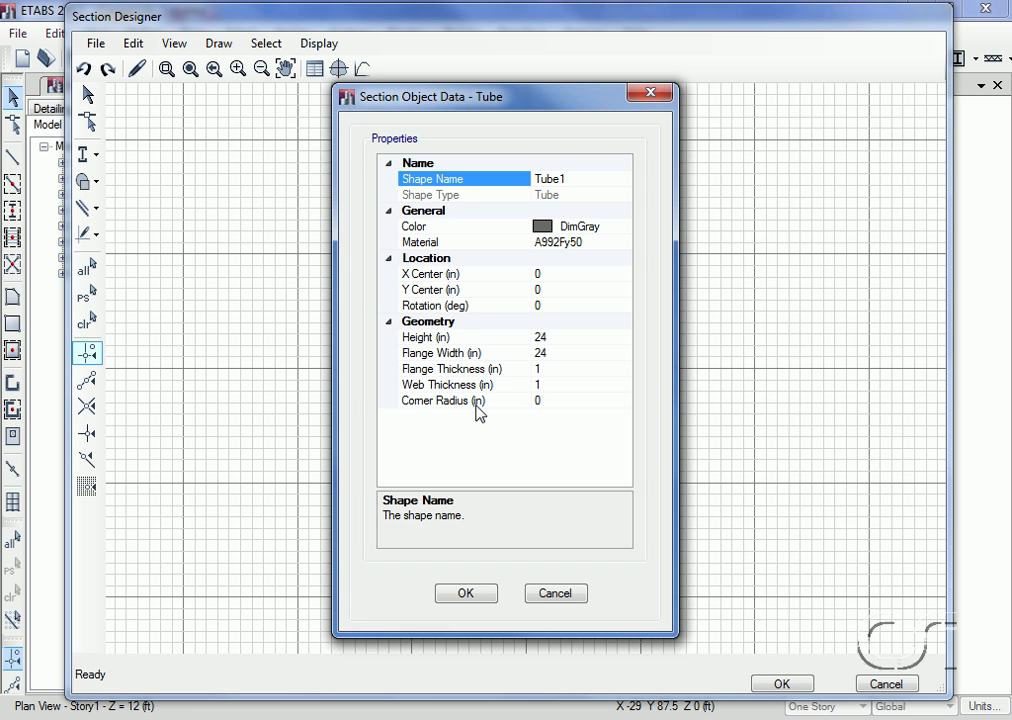
mouse_move(556, 420)
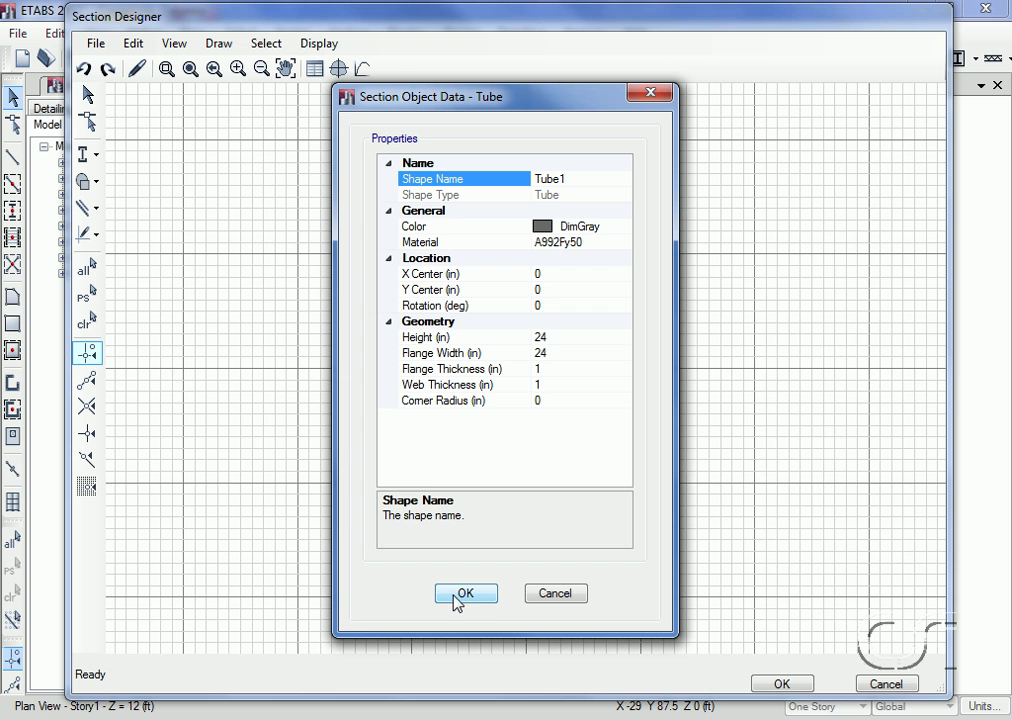
left_click(464, 592)
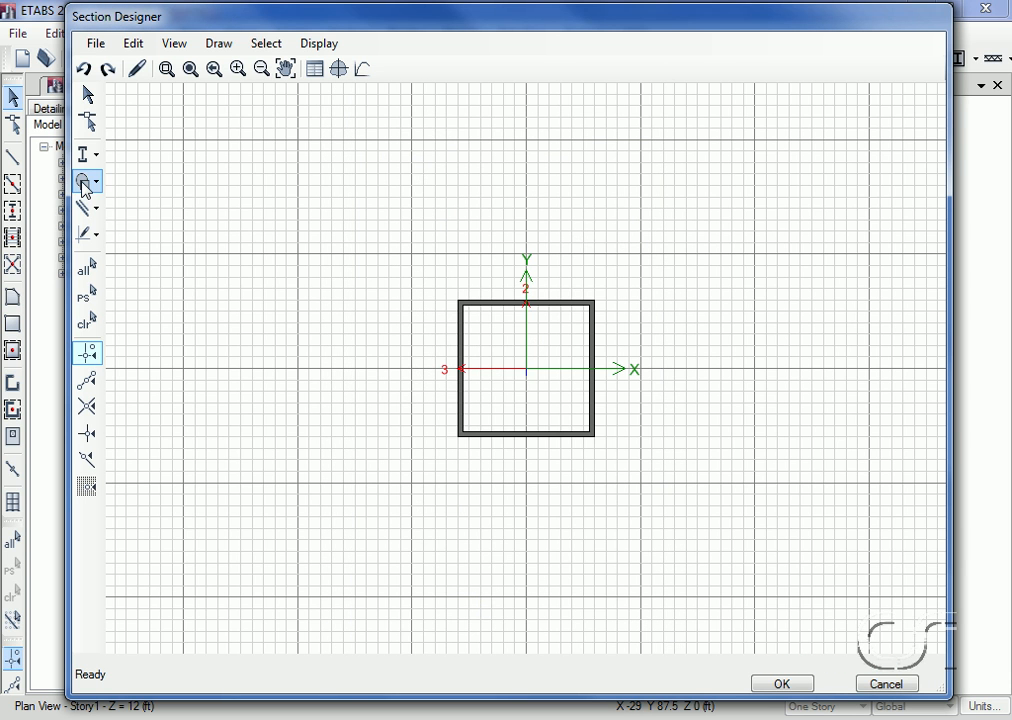
mouse_move(84, 182)
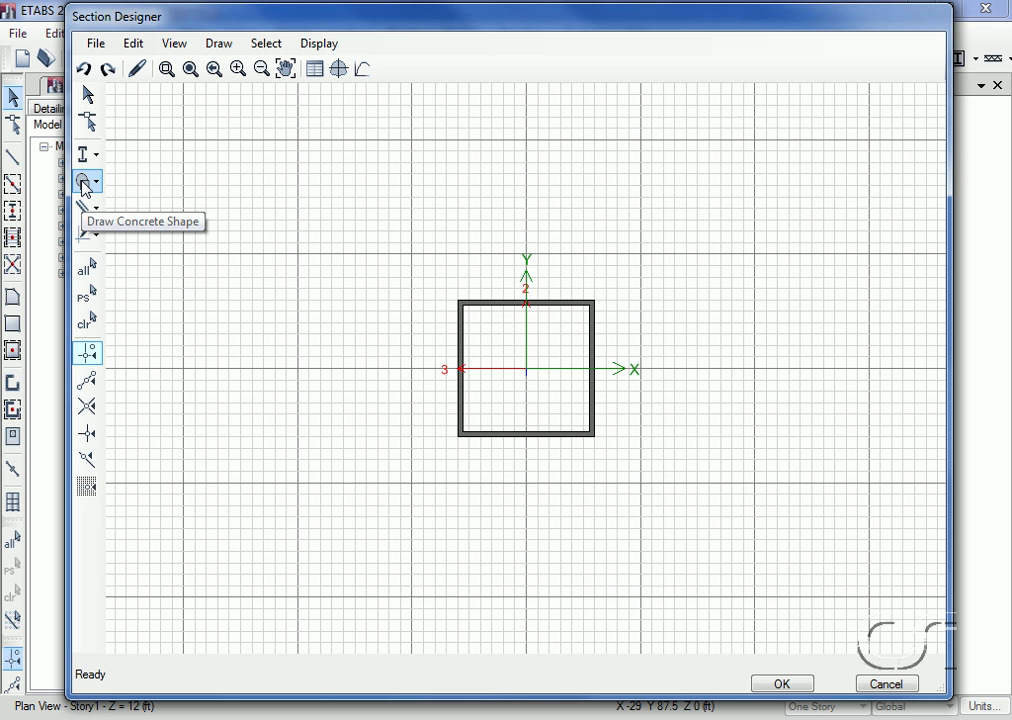
Step: Place a concrete rectangle at the origin inside the steel tube
left_click(96, 184)
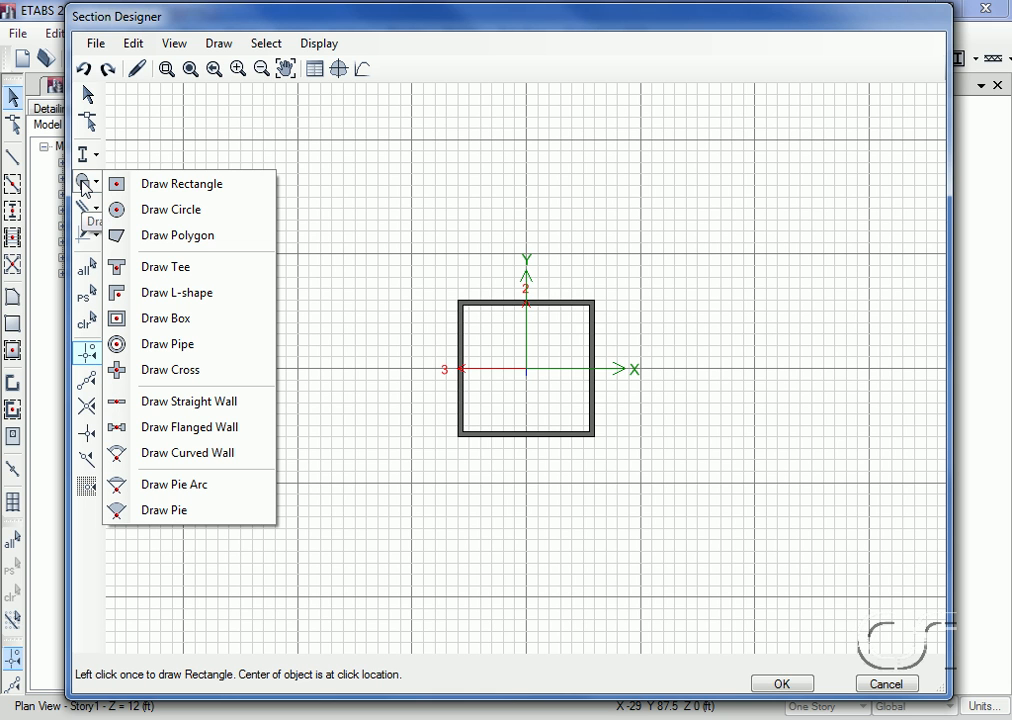
mouse_move(180, 184)
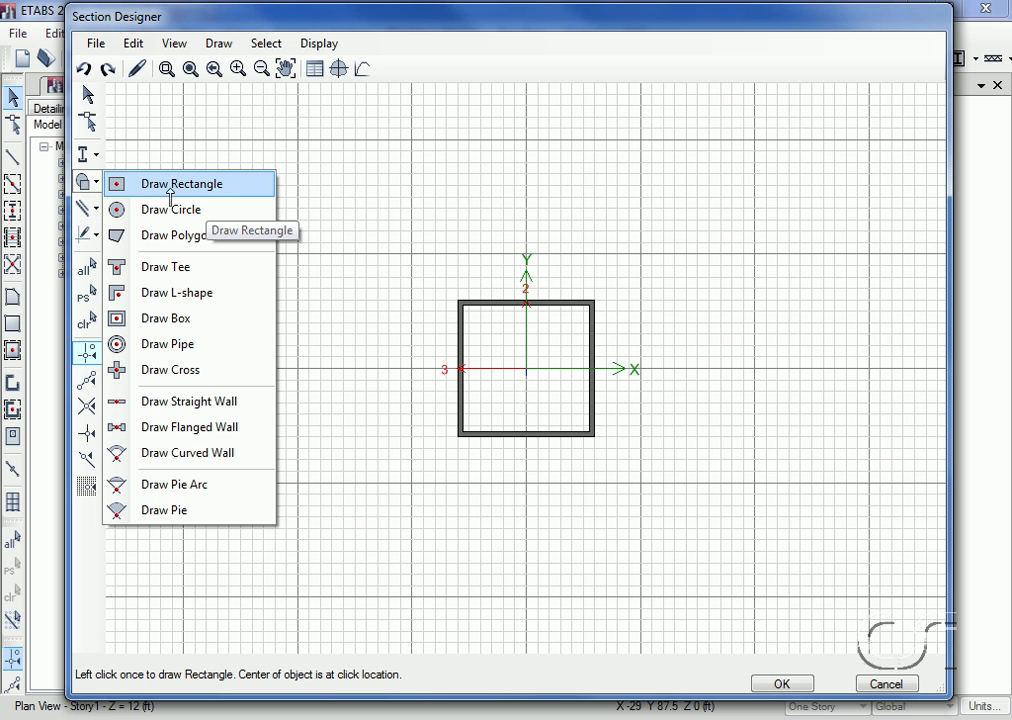
left_click(180, 184)
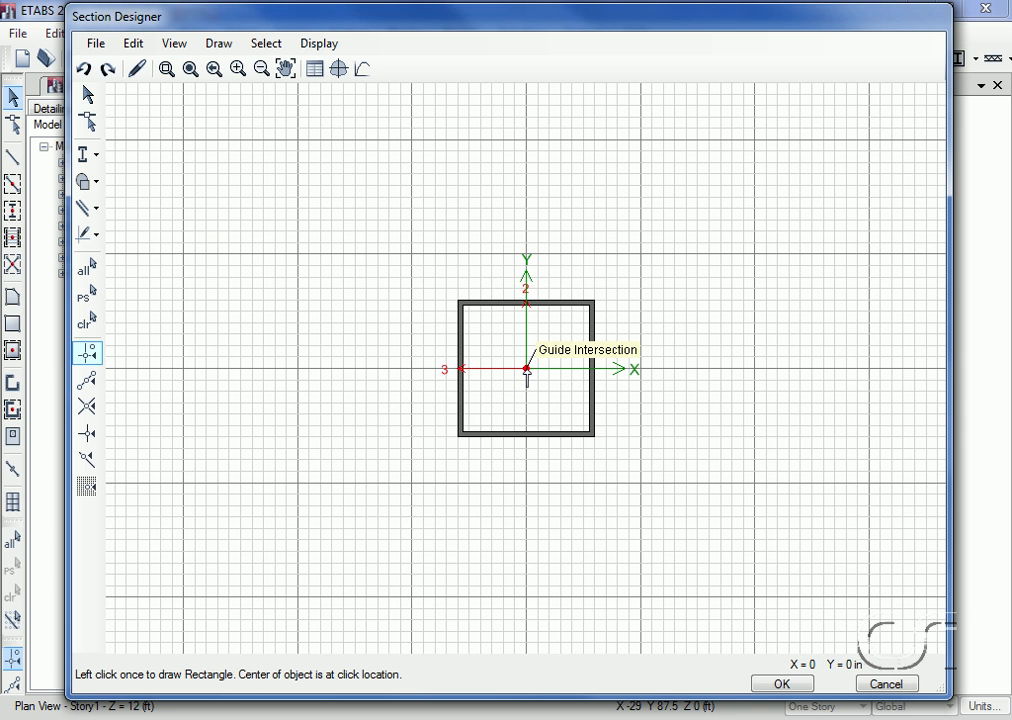
left_click(528, 370)
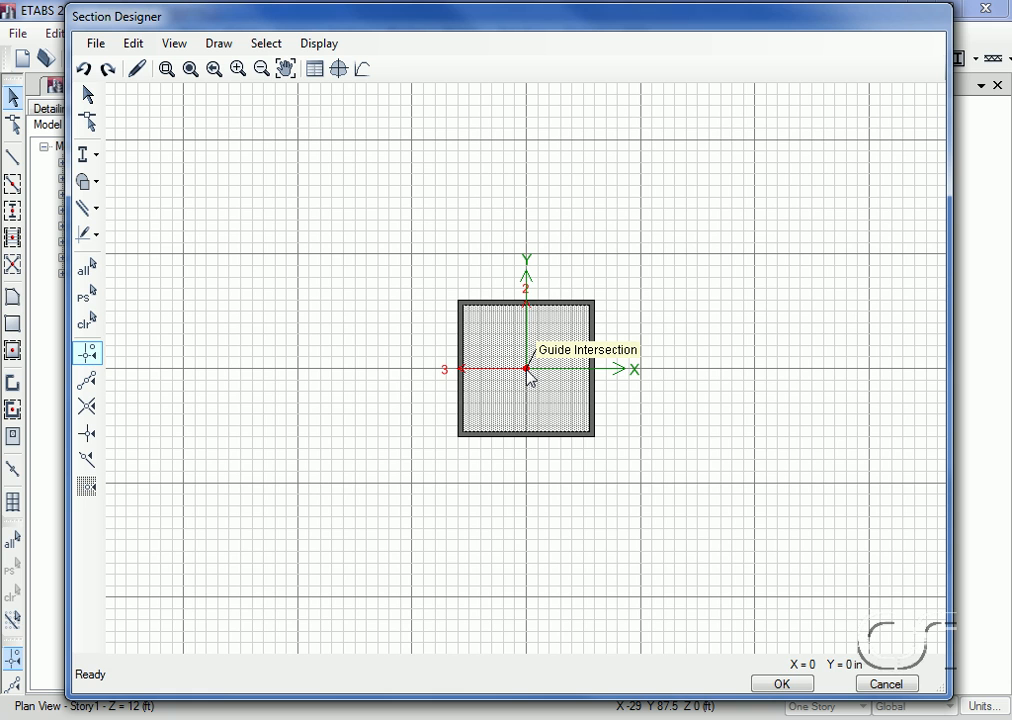
mouse_move(324, 290)
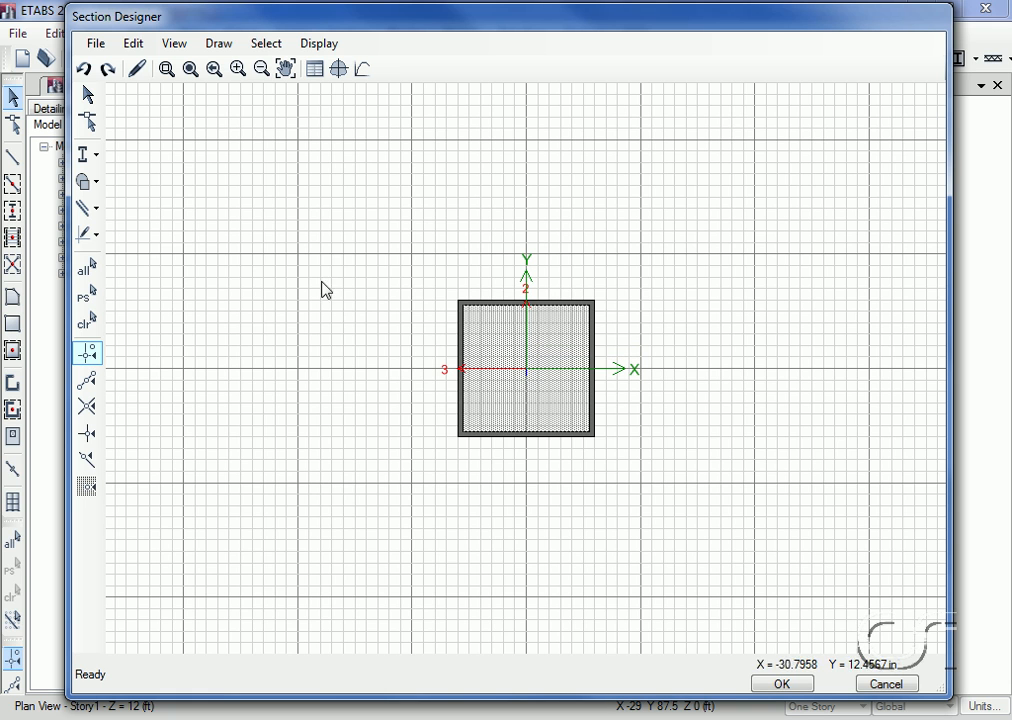
left_click(132, 44)
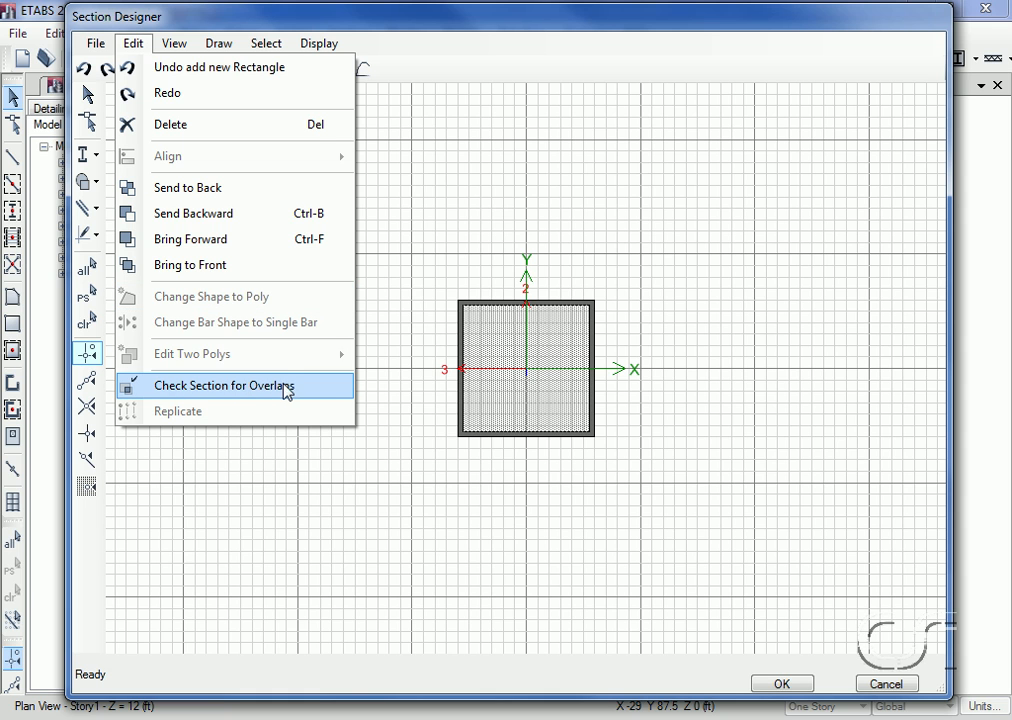
Step: Run the overlap check confirming Tube1 lies fully inside Rectangle1
left_click(224, 386)
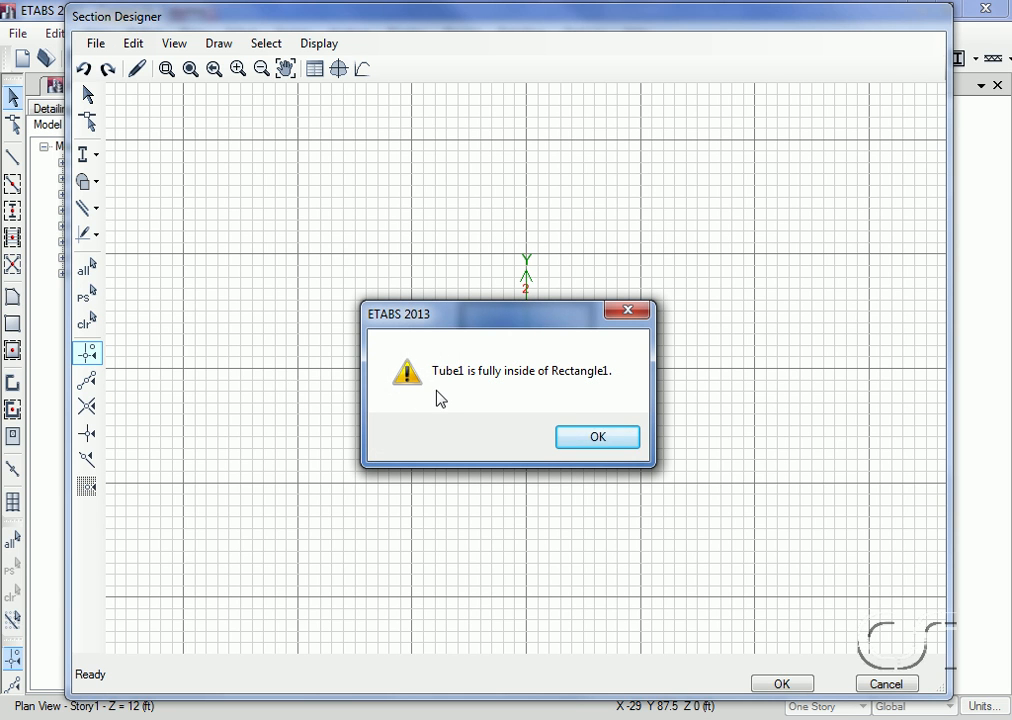
mouse_move(562, 390)
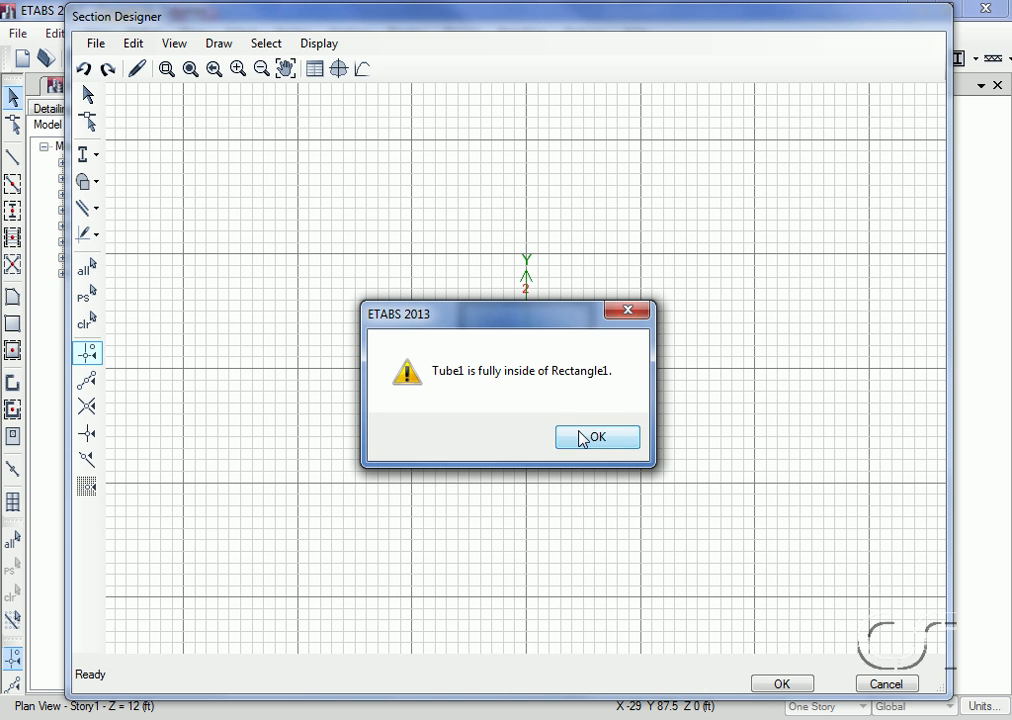
left_click(596, 436)
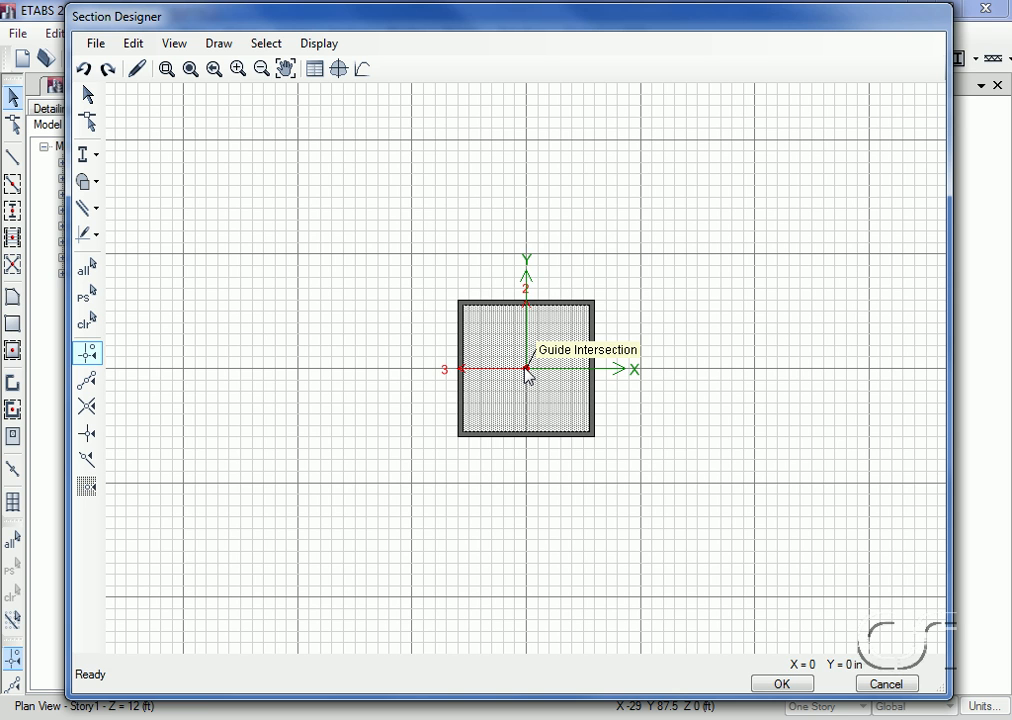
Step: Resize Rectangle1 to 22 by 22 in of 4000Psi concrete
double_click(524, 376)
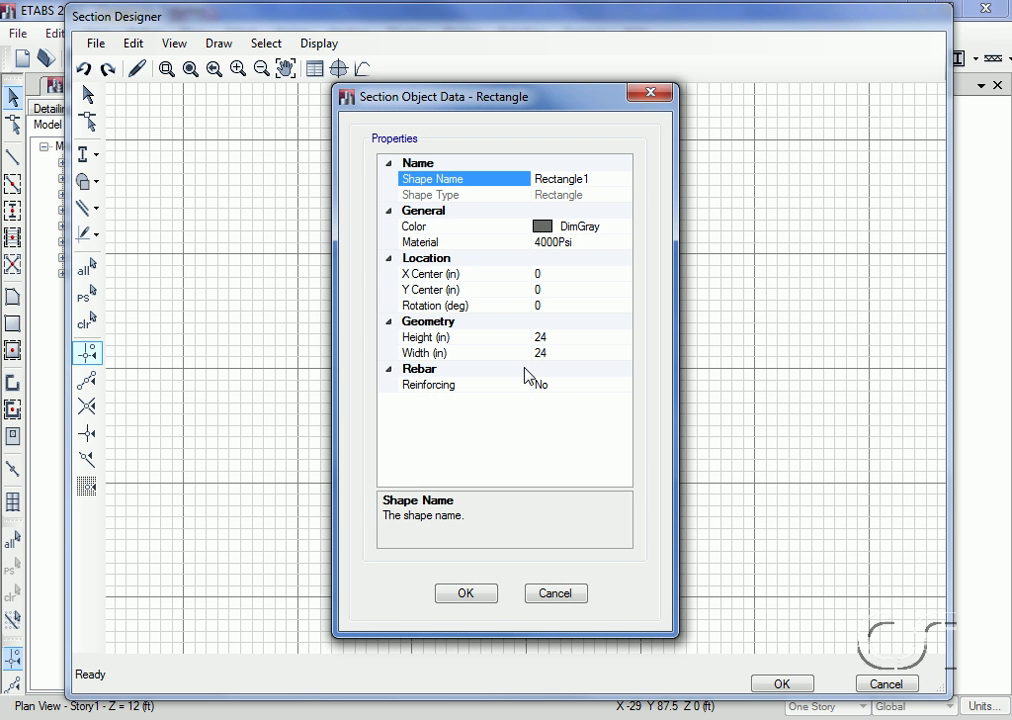
mouse_move(556, 252)
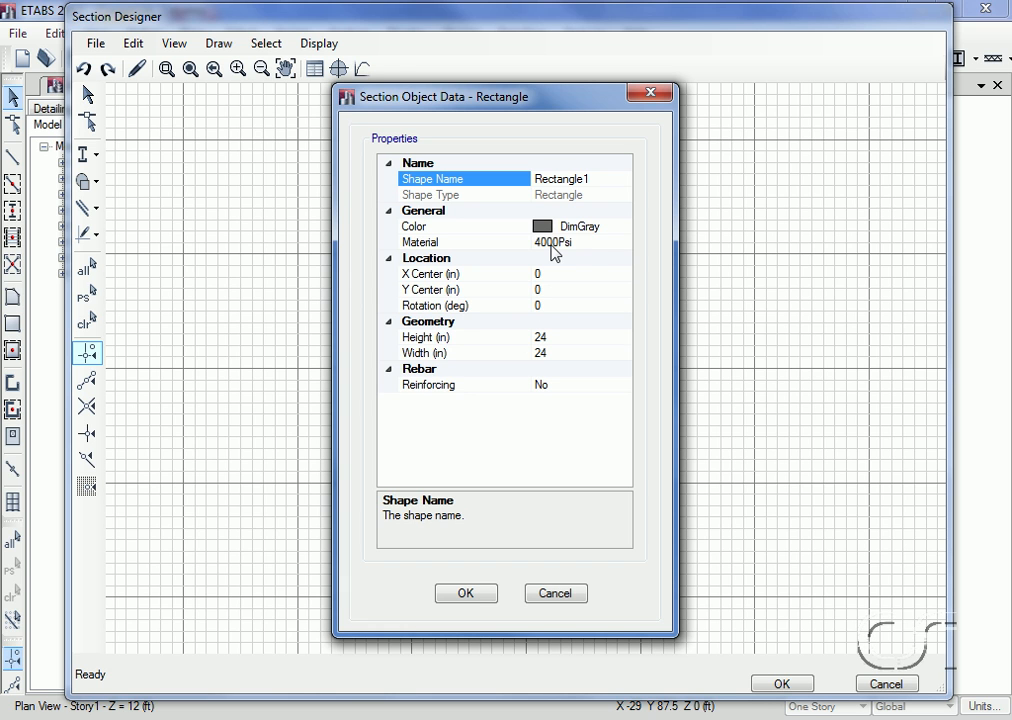
mouse_move(540, 252)
type("22")
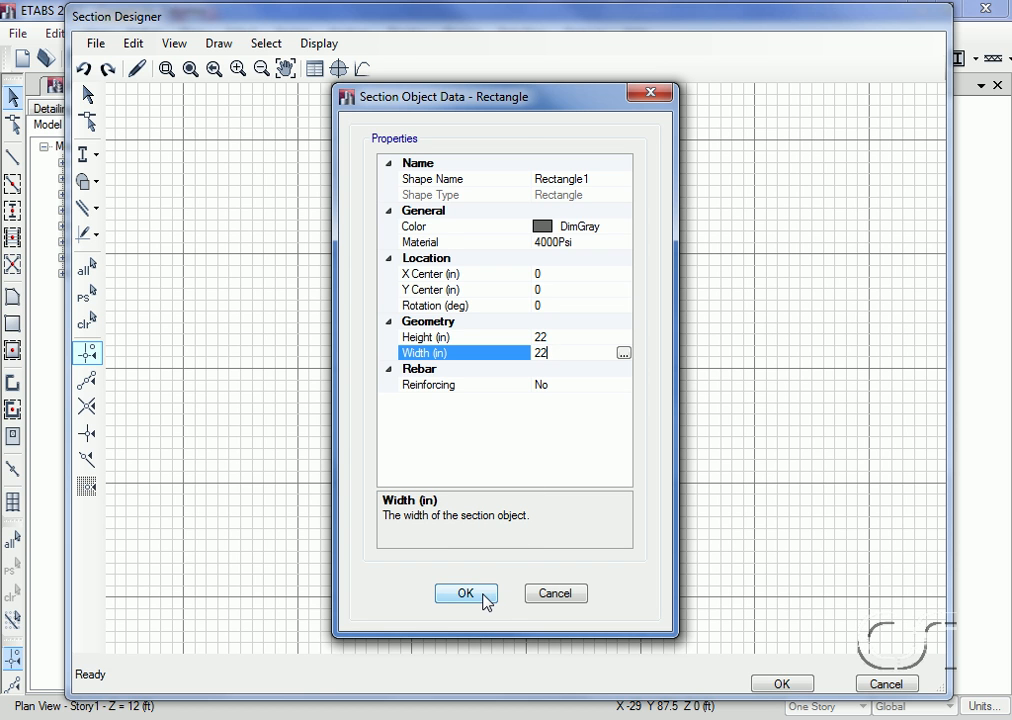
left_click(464, 592)
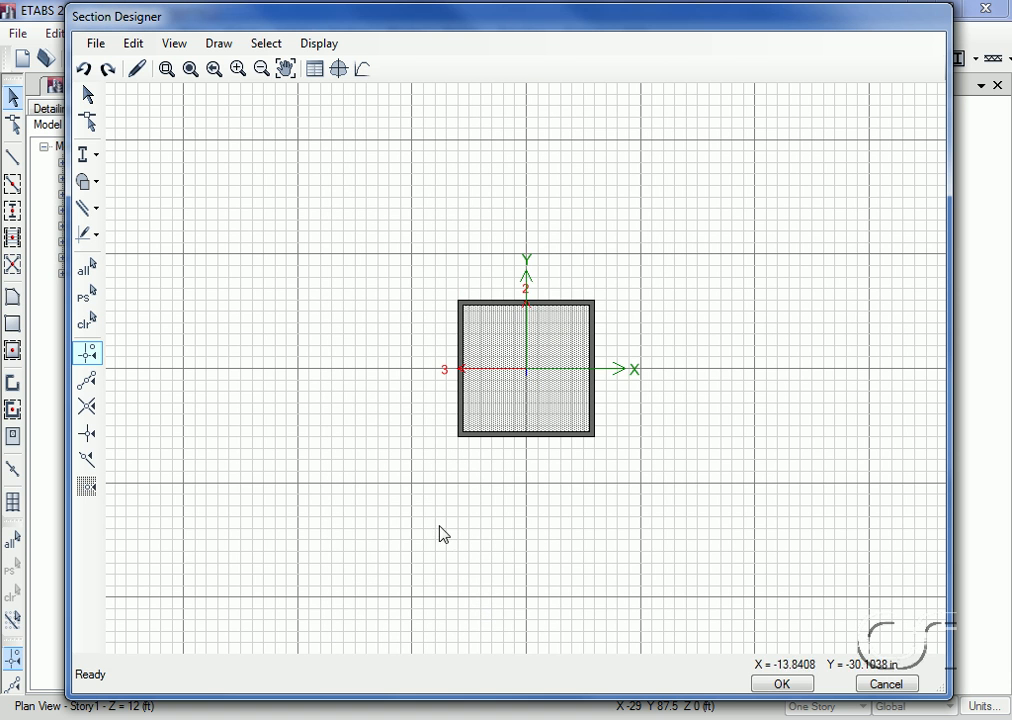
left_click(132, 42)
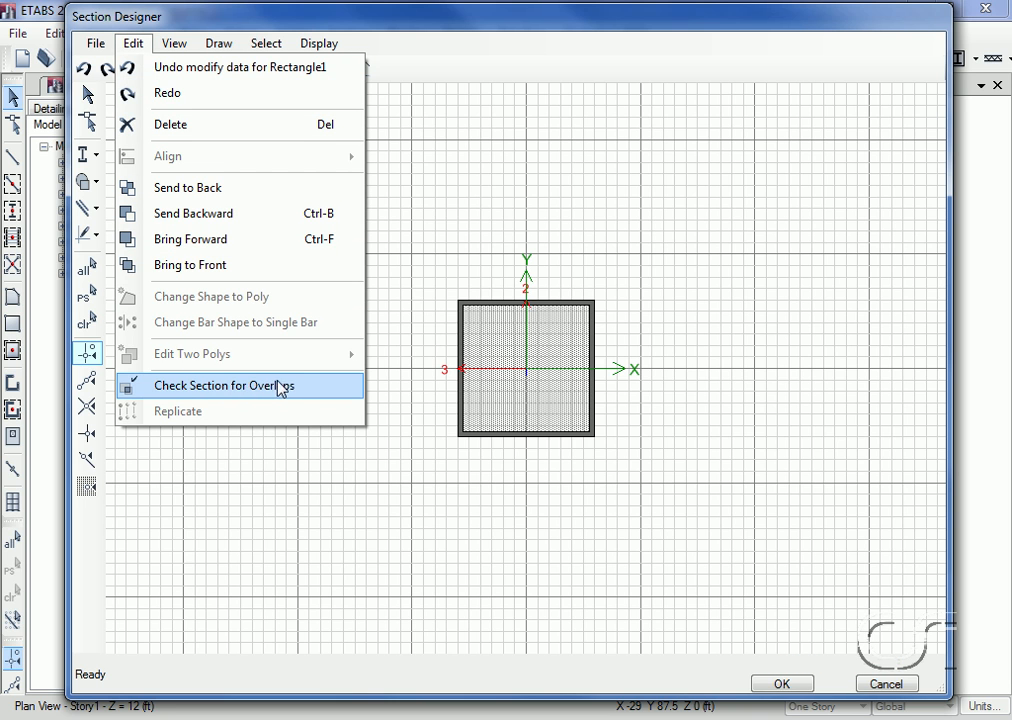
left_click(224, 386)
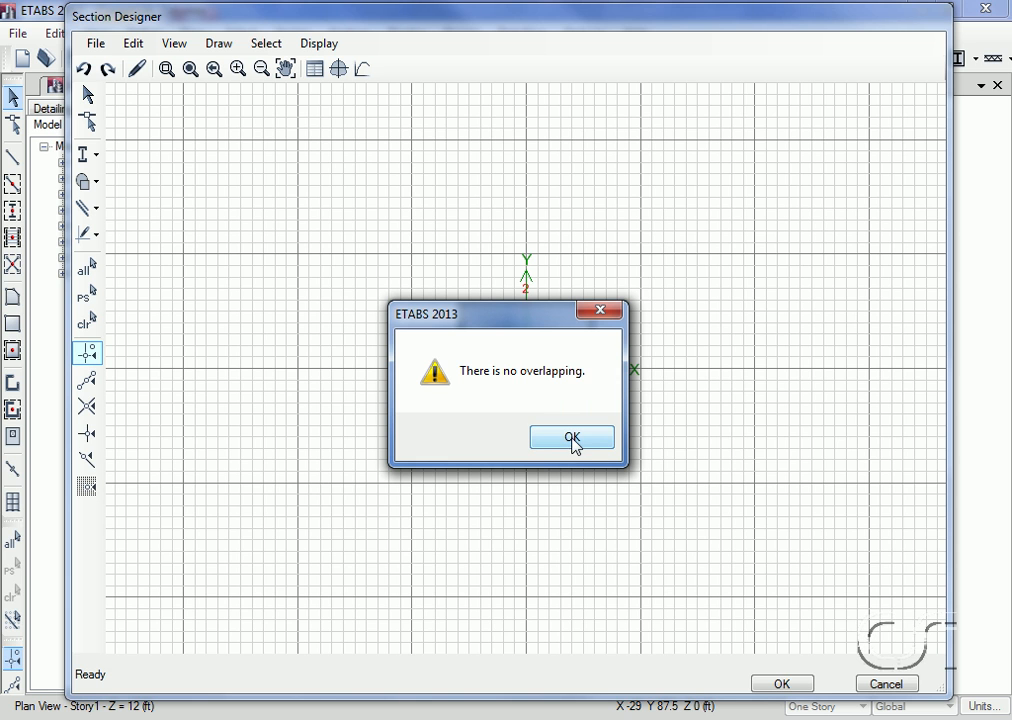
left_click(572, 438)
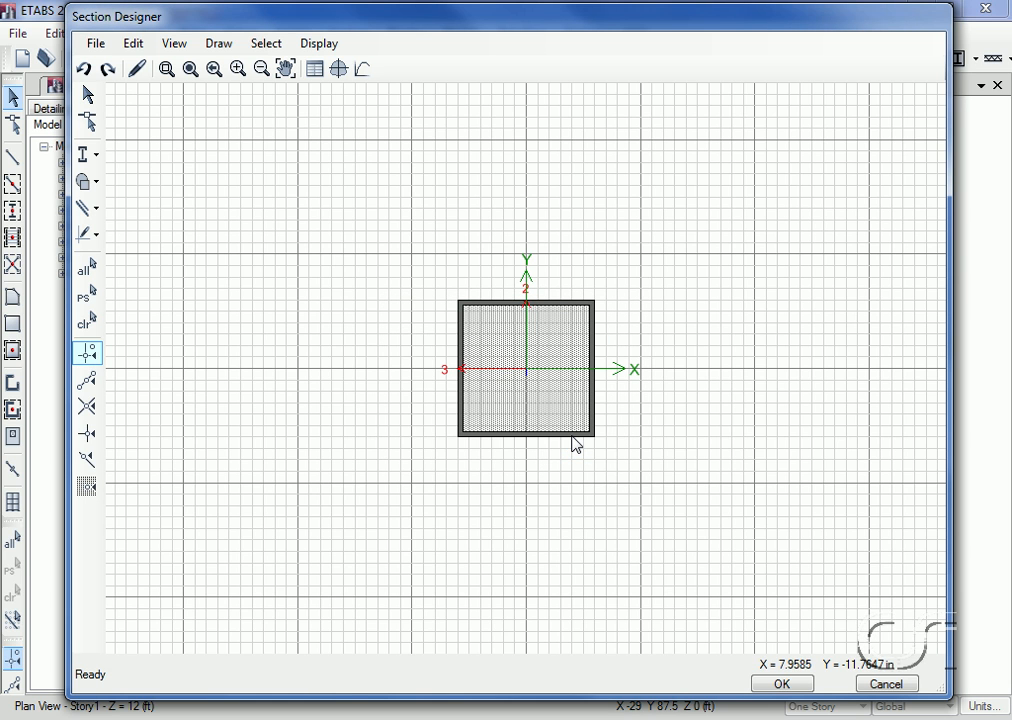
mouse_move(472, 322)
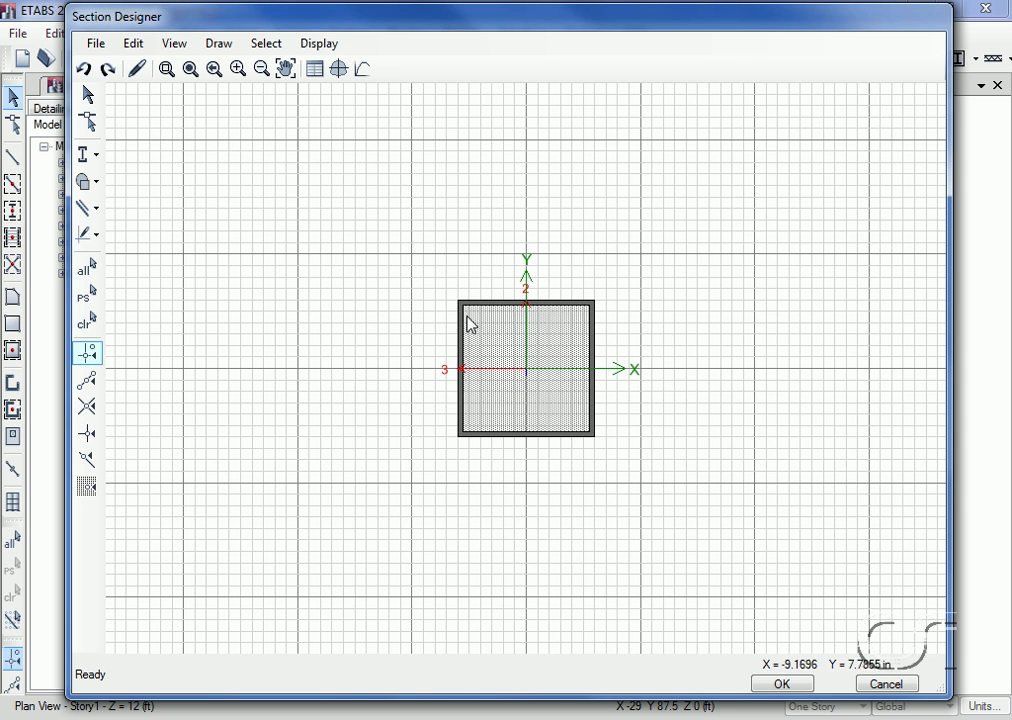
Step: Show the composite section's calculated properties via Display > Section Properties
left_click(318, 44)
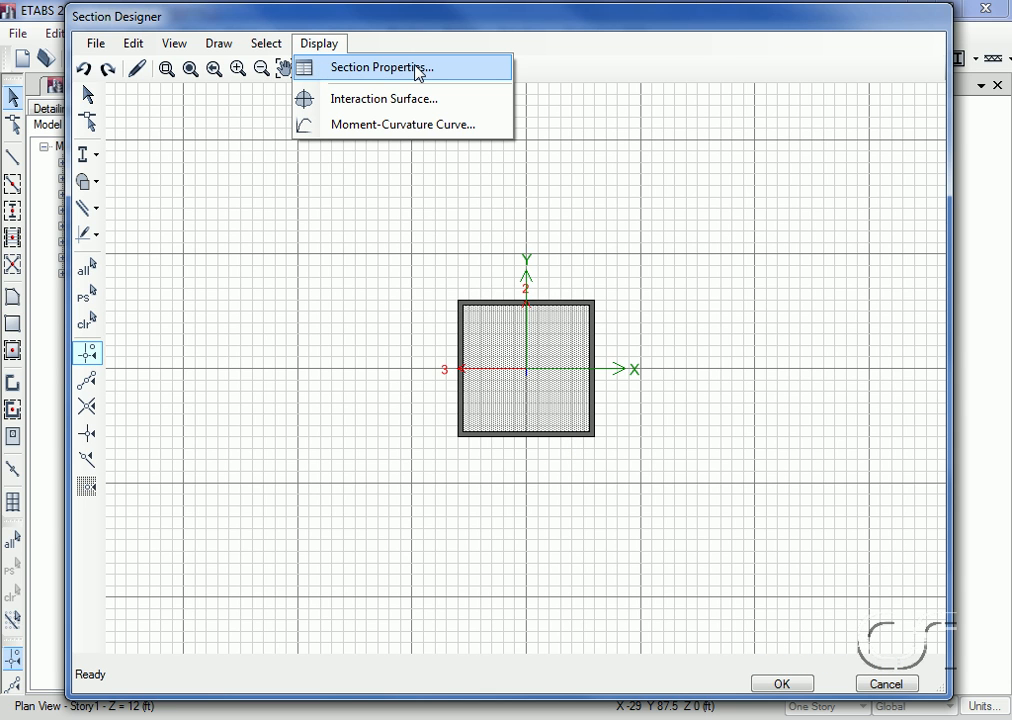
left_click(380, 68)
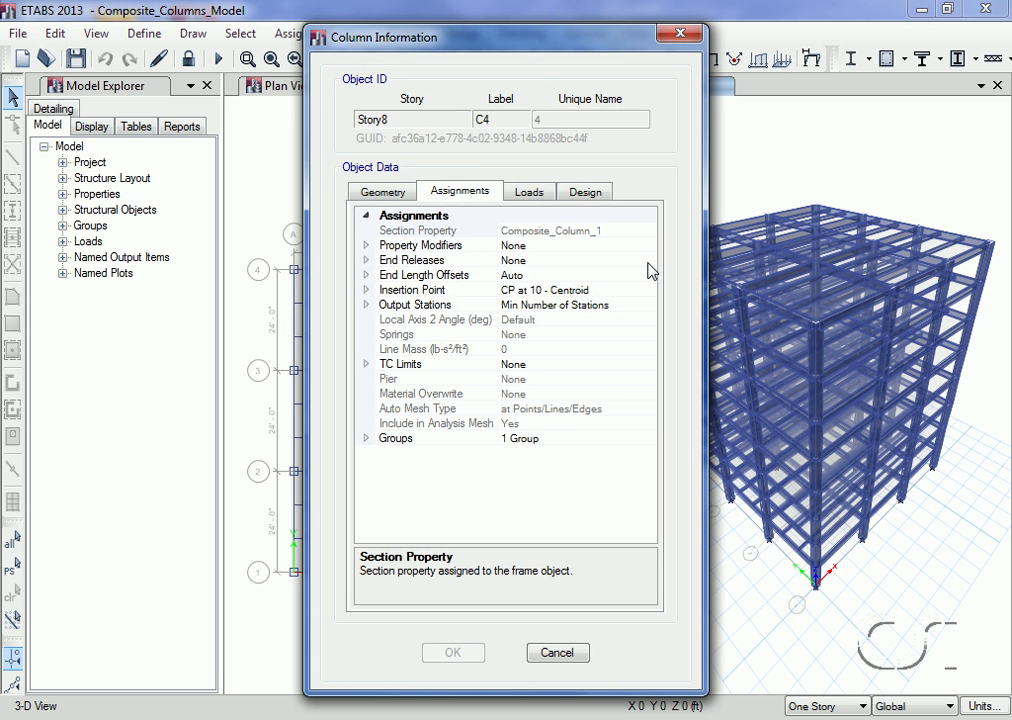
mouse_move(604, 248)
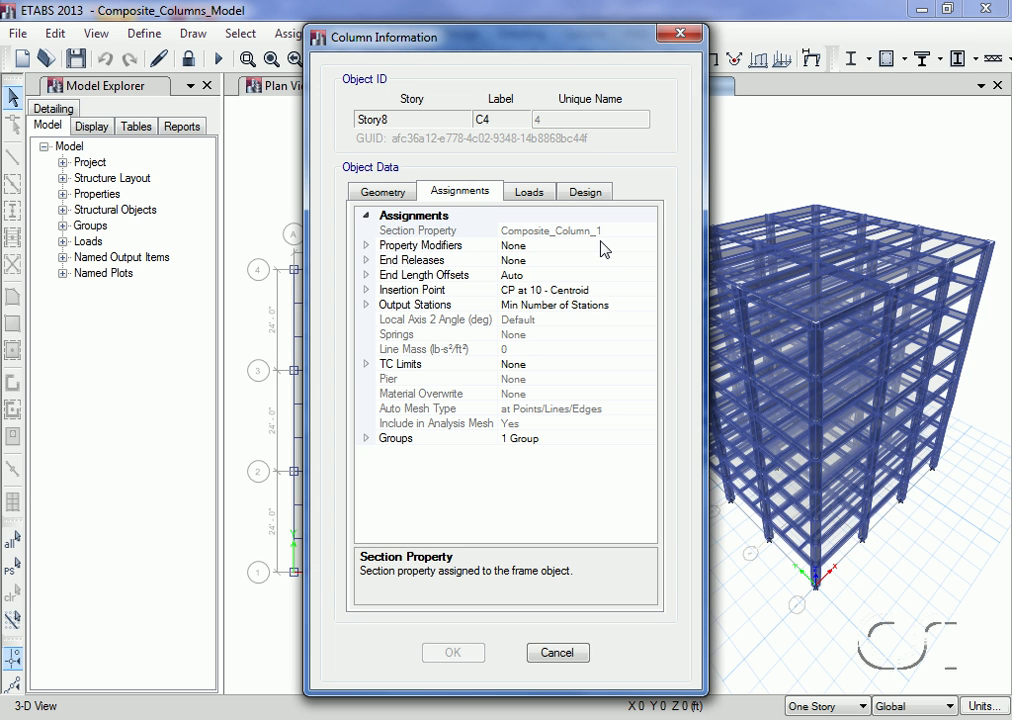
Step: Confirm column C4's design procedure reads Composite Column Design and cancel out of Column Information
left_click(584, 192)
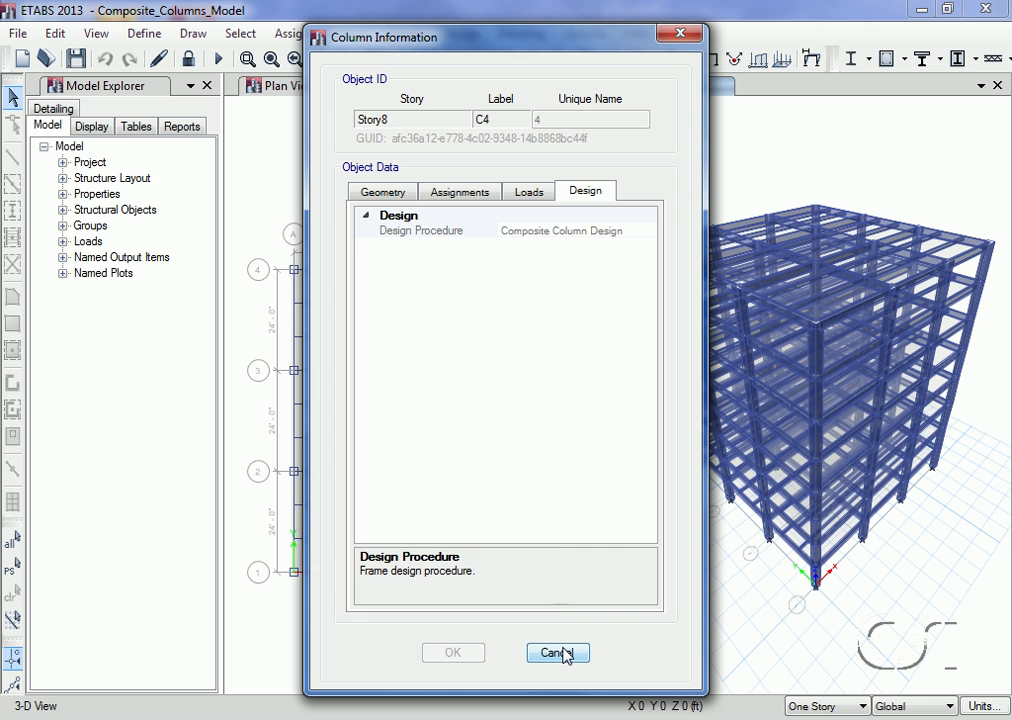
left_click(556, 652)
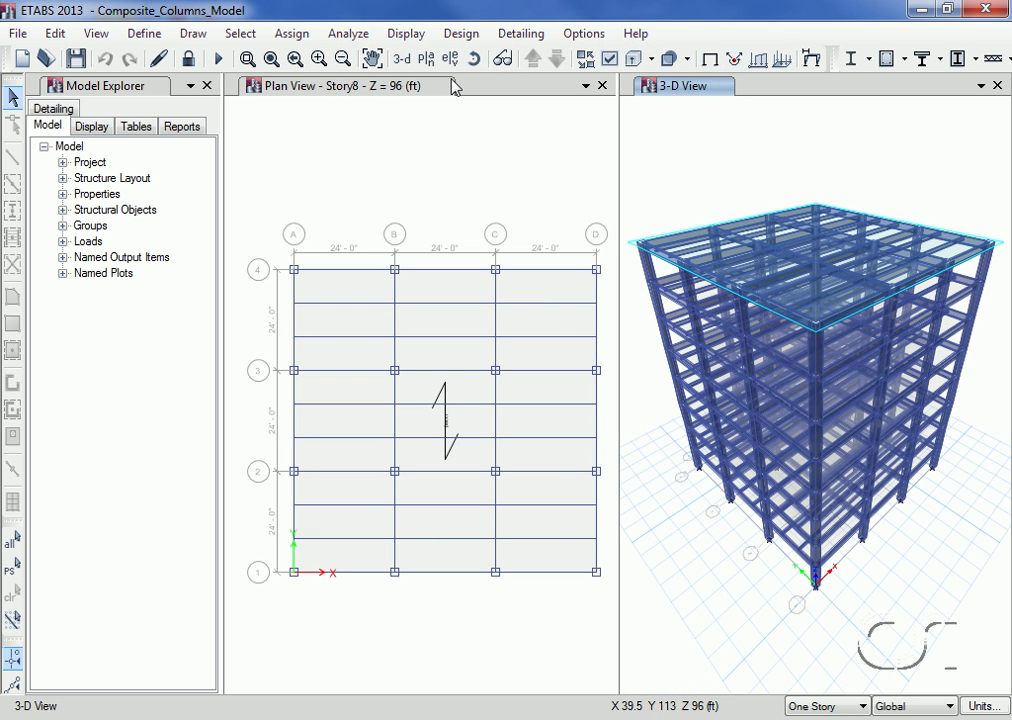
left_click(460, 32)
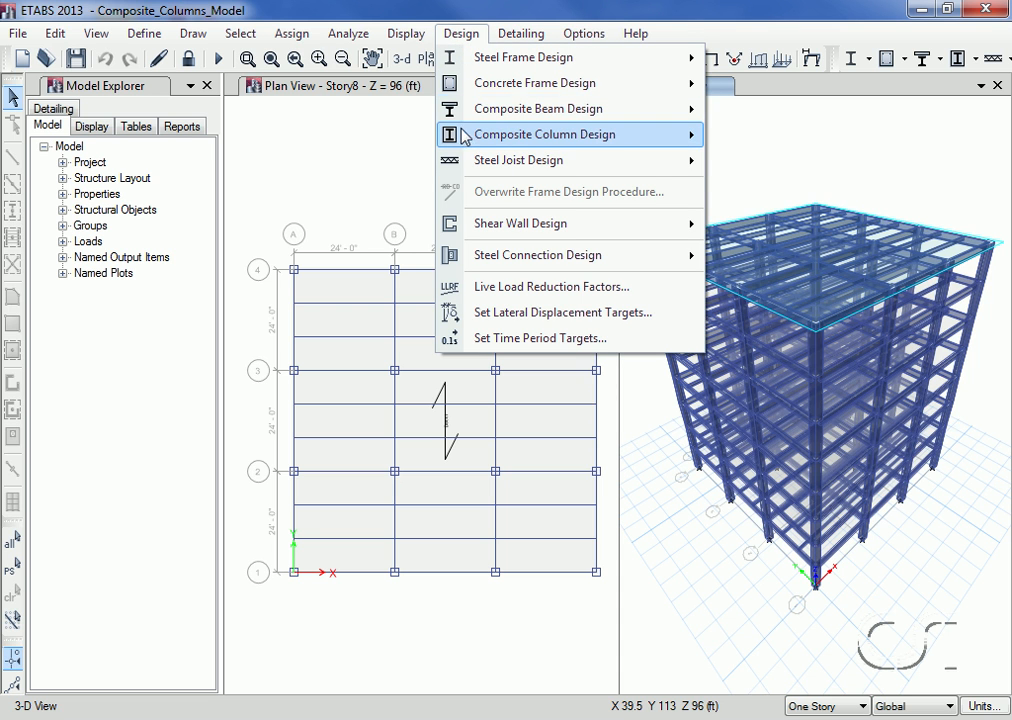
mouse_move(544, 134)
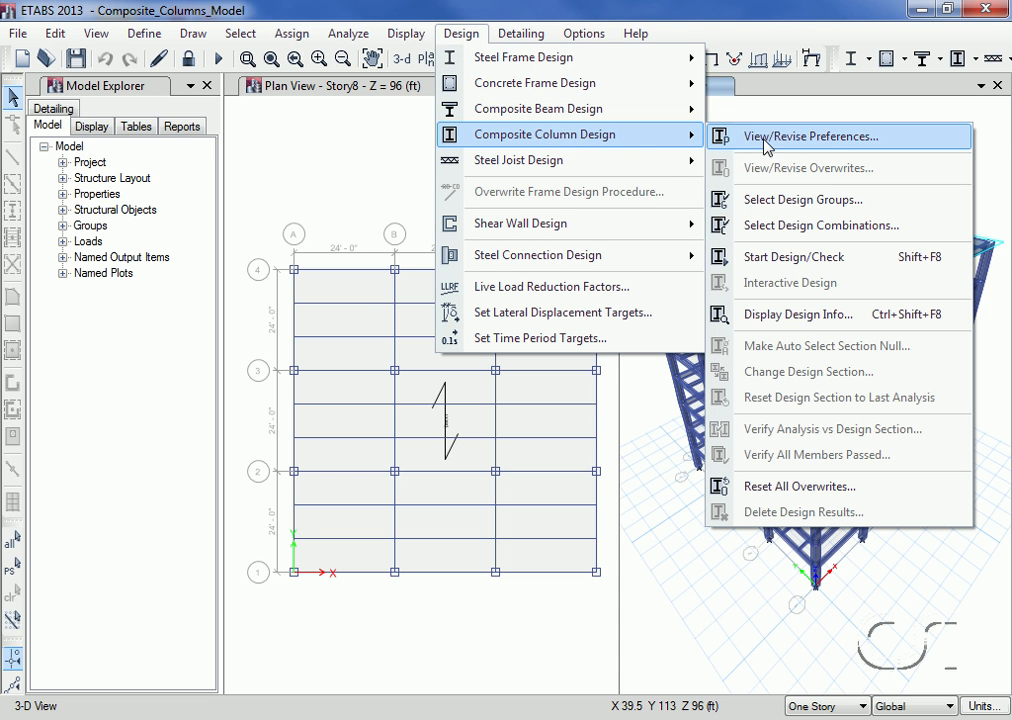
left_click(808, 136)
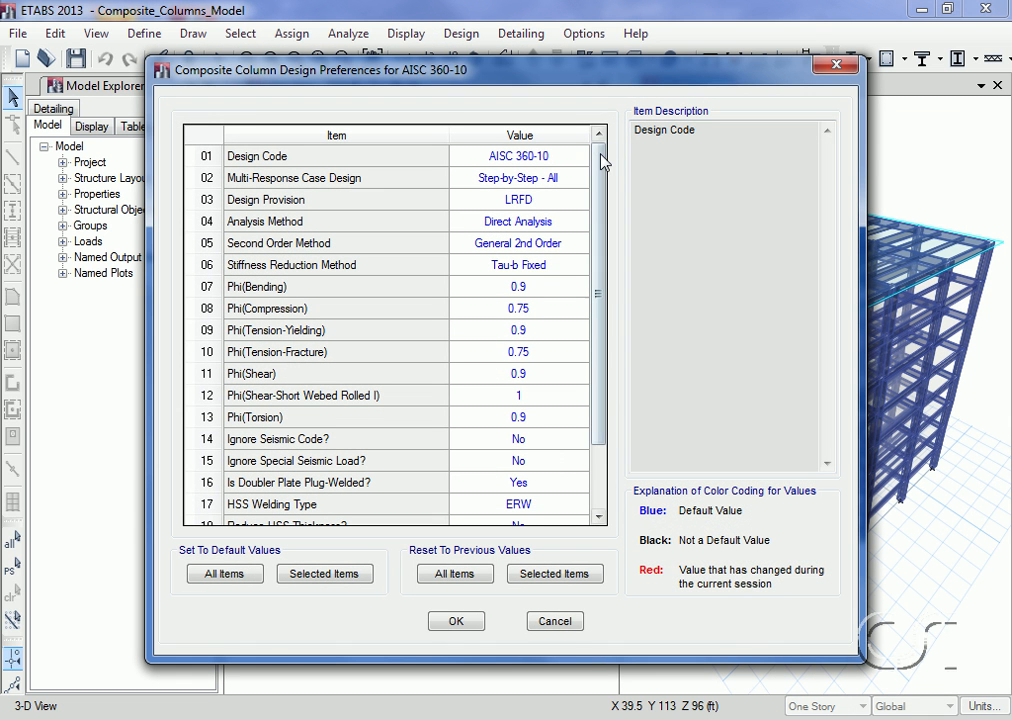
scroll("down", 3)
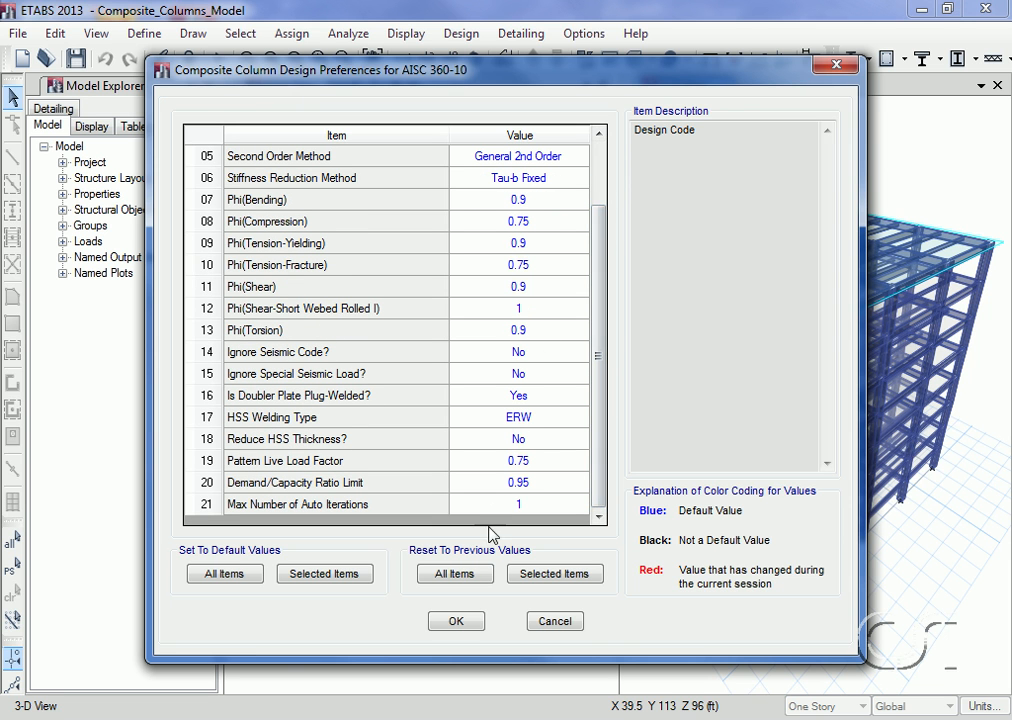
left_click(456, 620)
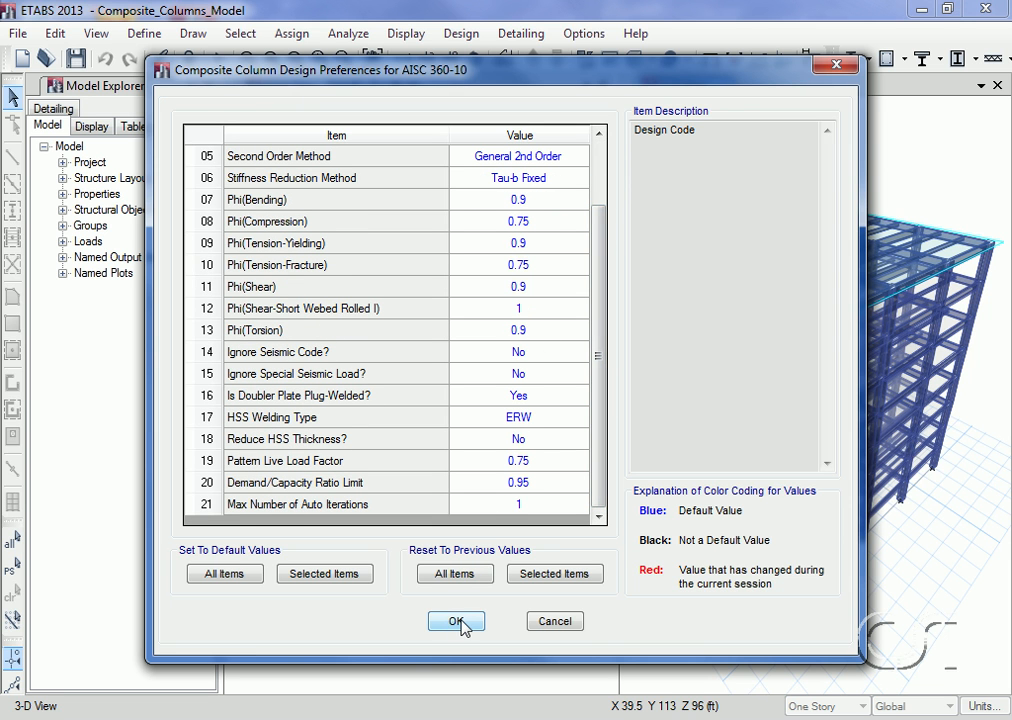
left_click(456, 620)
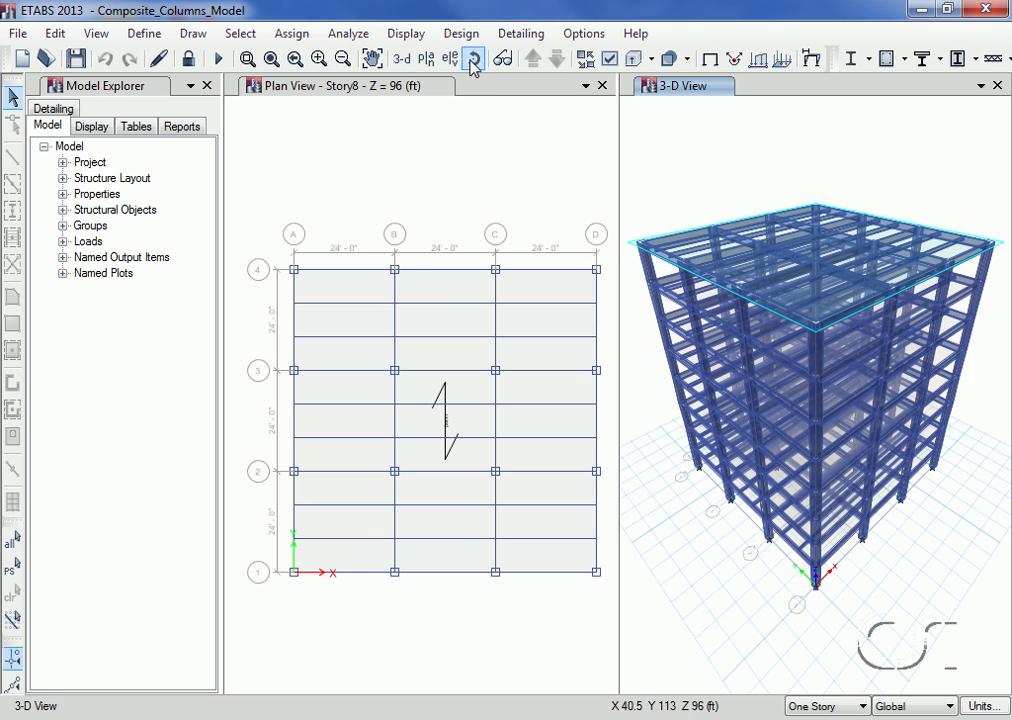
Step: Start the composite column design/check from the Design menu, showing AISC 360-10 ratios
left_click(460, 32)
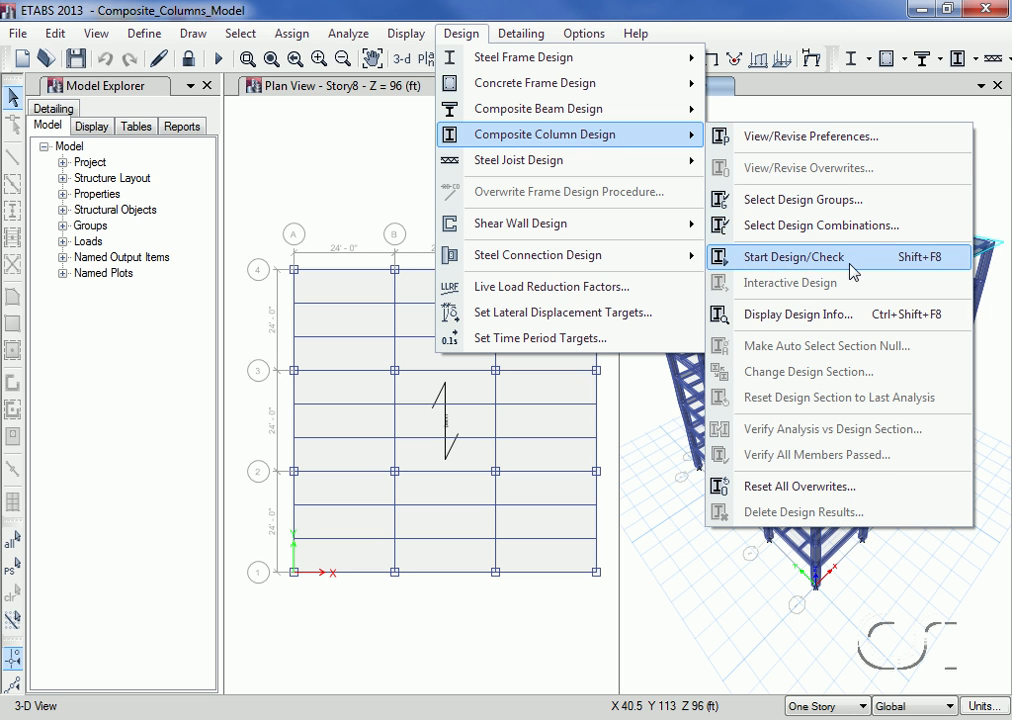
left_click(792, 256)
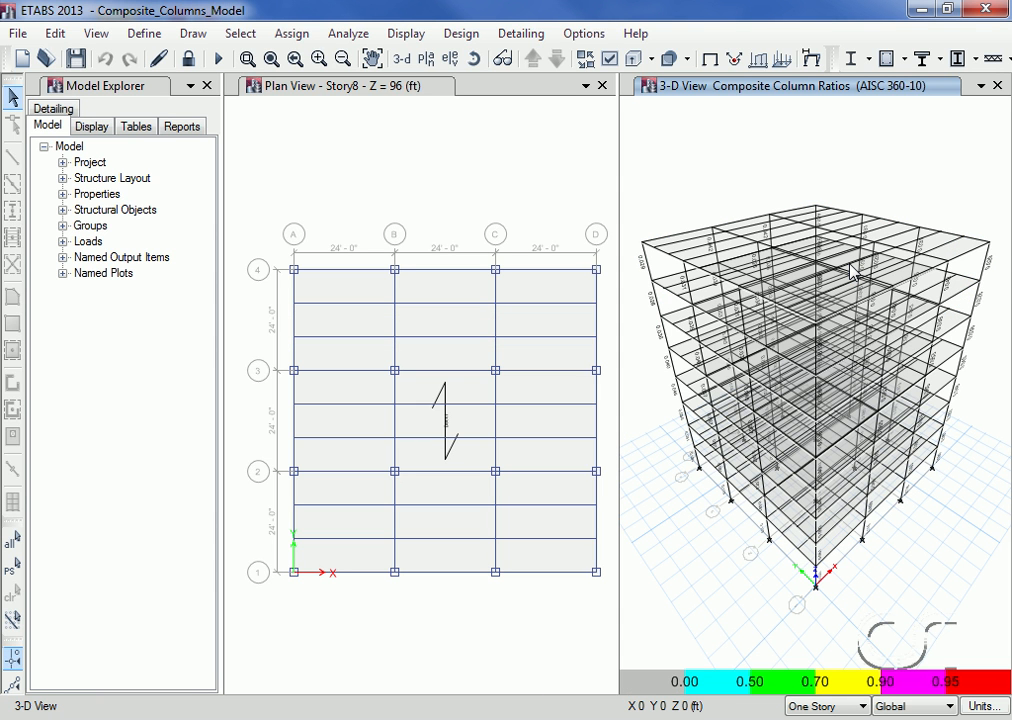
mouse_move(648, 270)
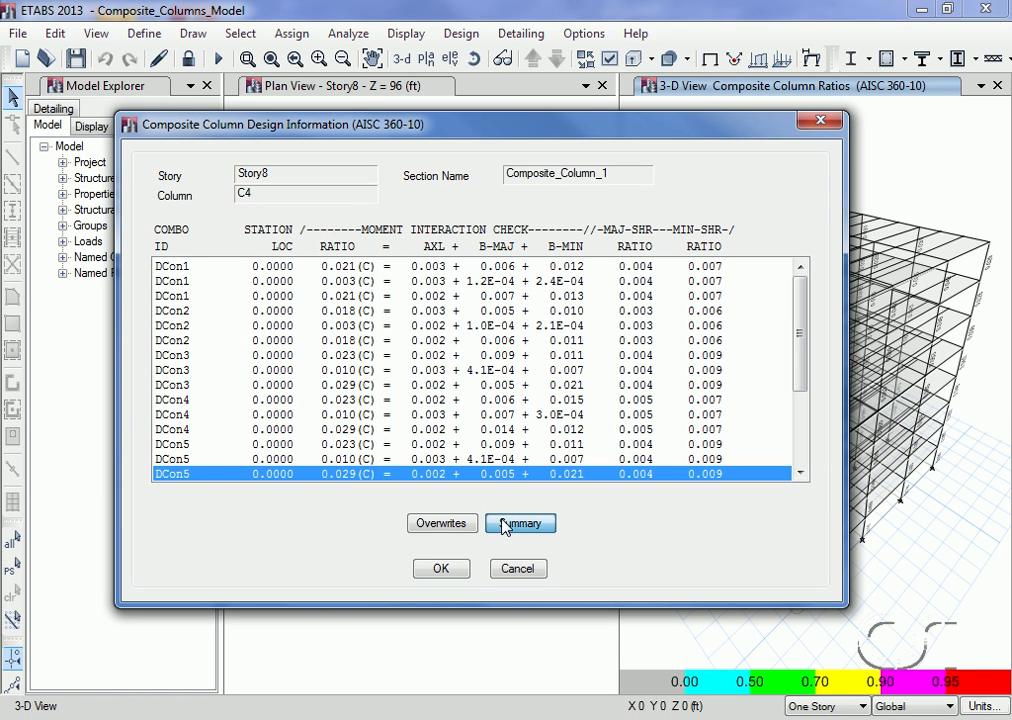
Step: Review column C4's summary report, governed by DCon5 at ratio 0.029, then close it and the design information
left_click(520, 524)
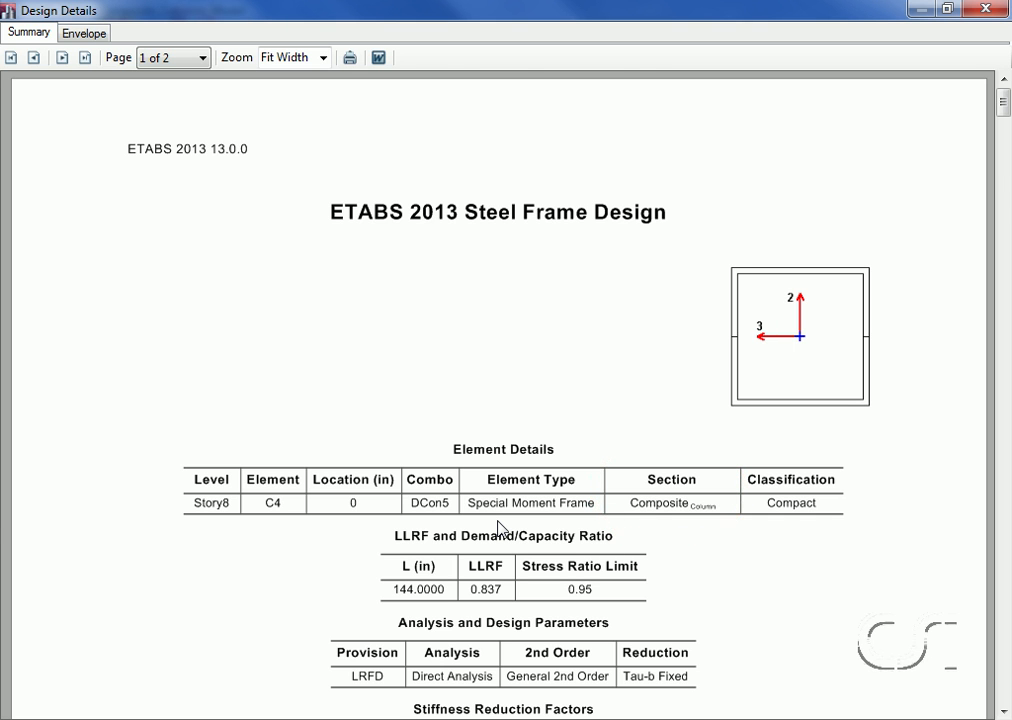
scroll("down", 3)
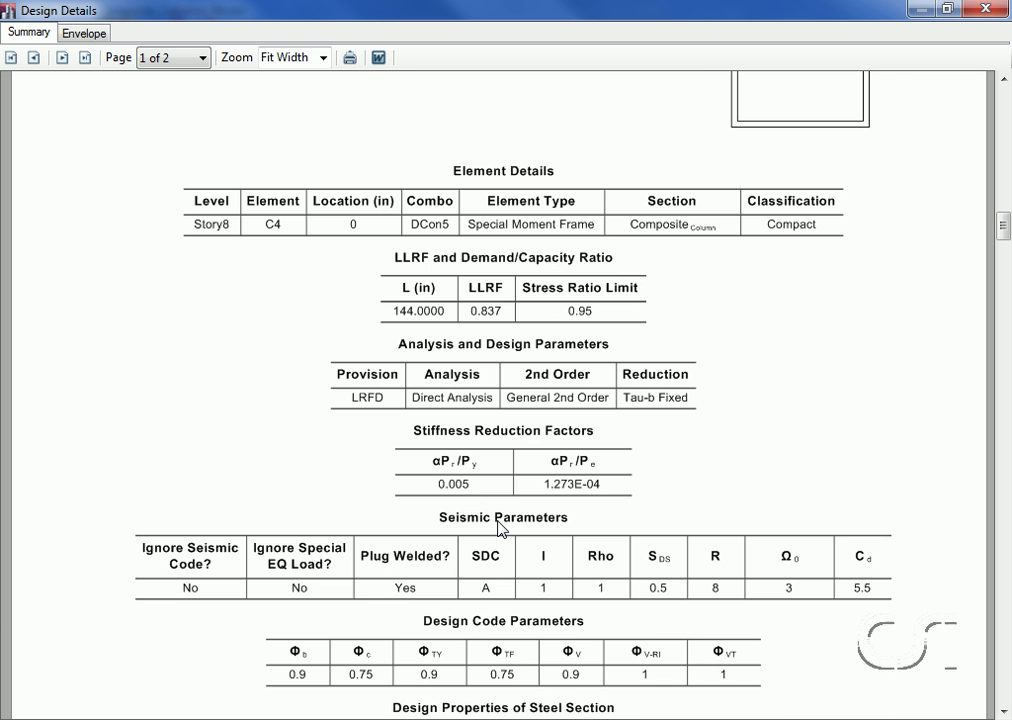
scroll("down", 3)
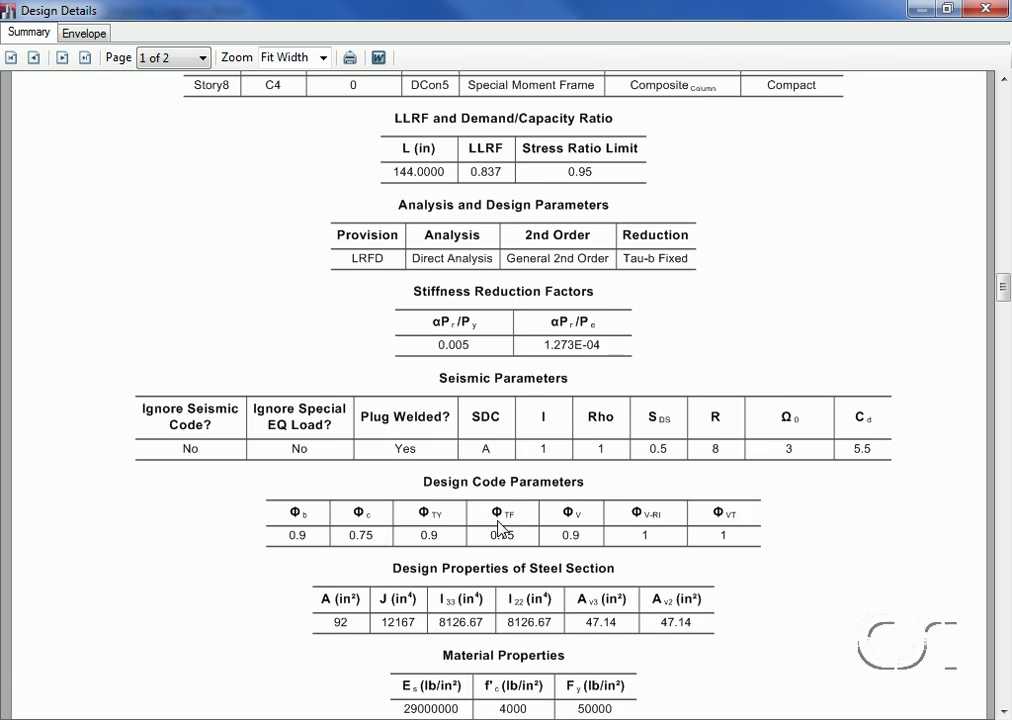
scroll("down", 3)
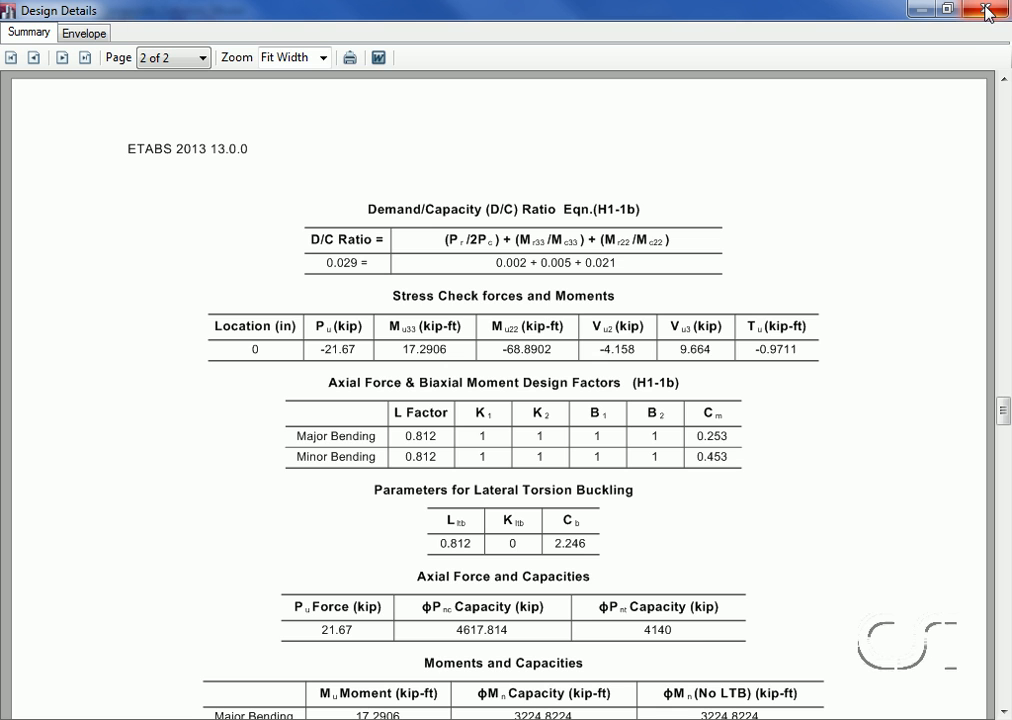
left_click(986, 10)
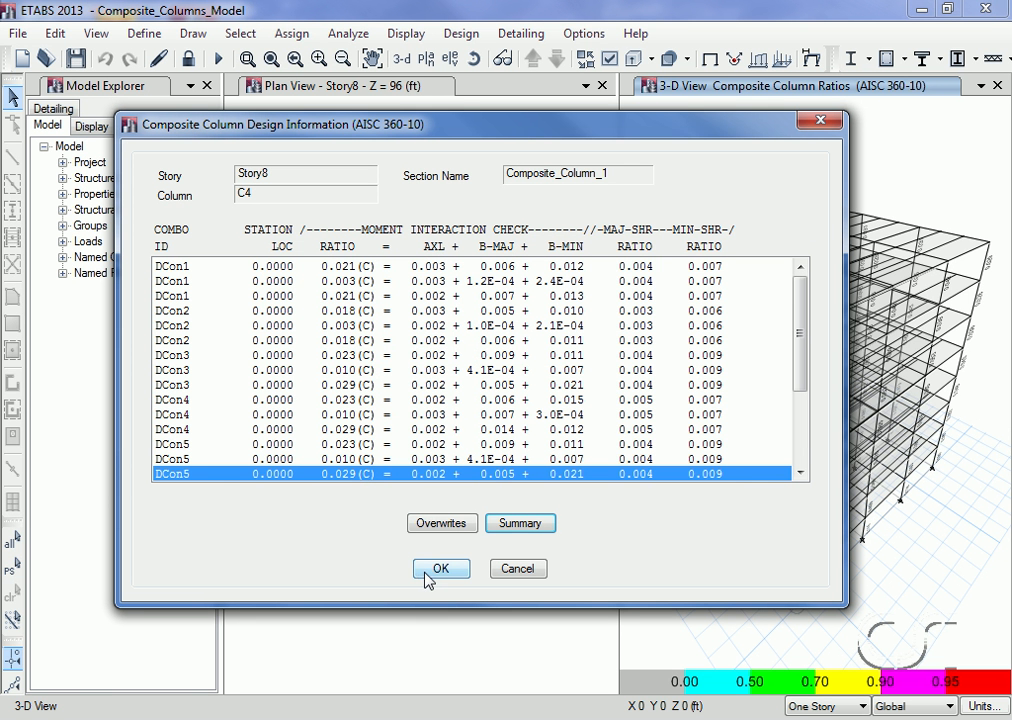
left_click(440, 568)
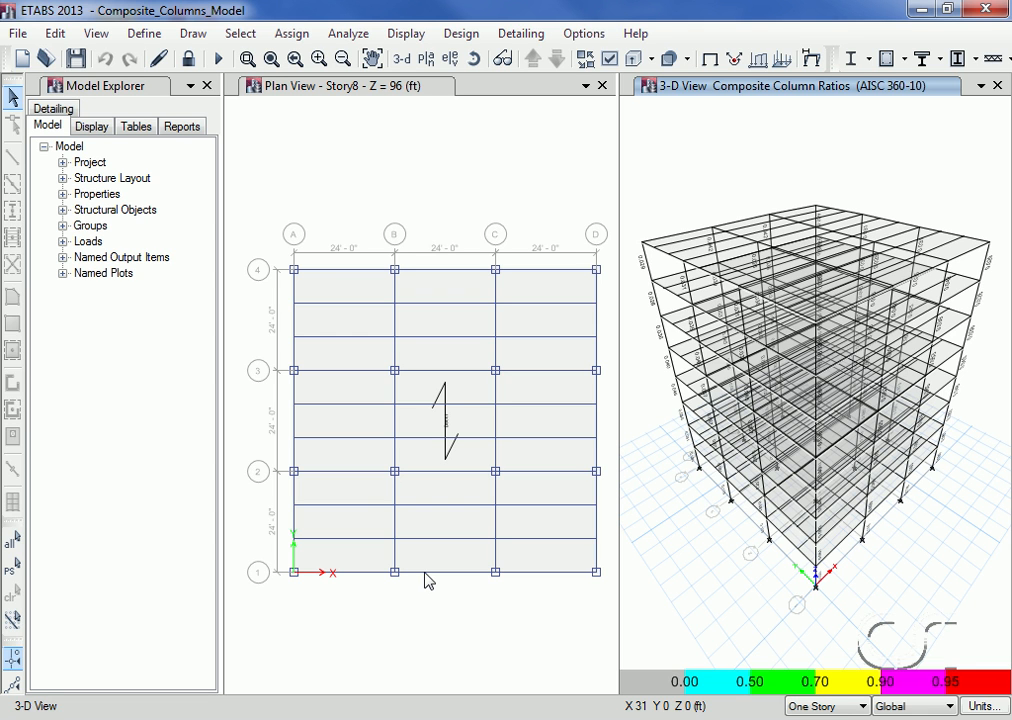